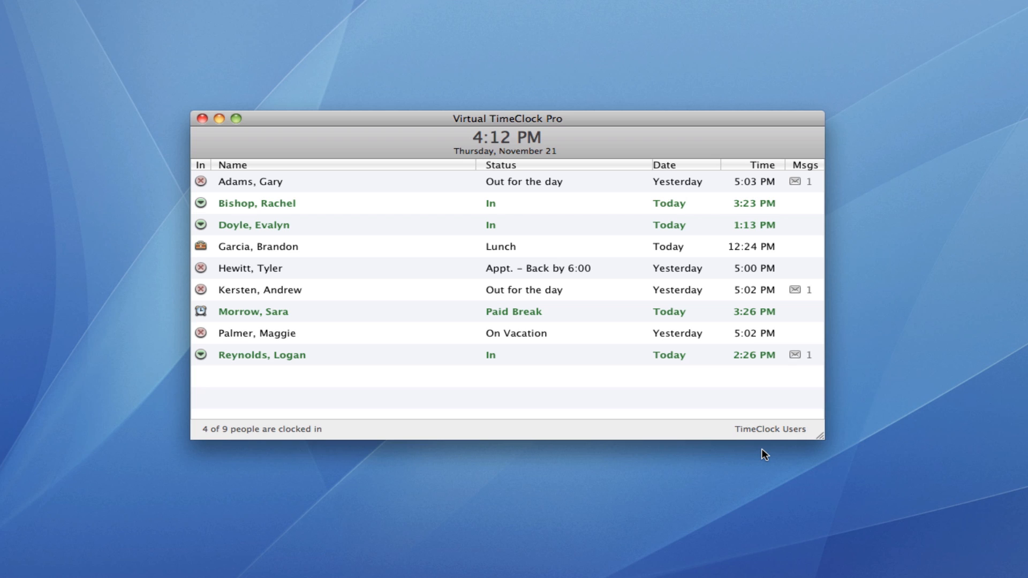
mouse_move(540, 218)
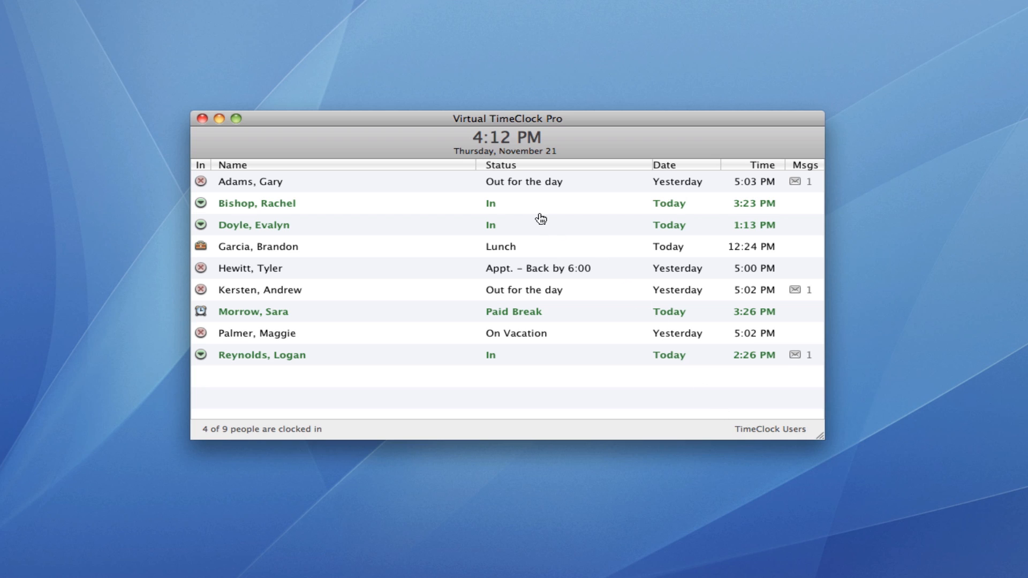
mouse_move(546, 254)
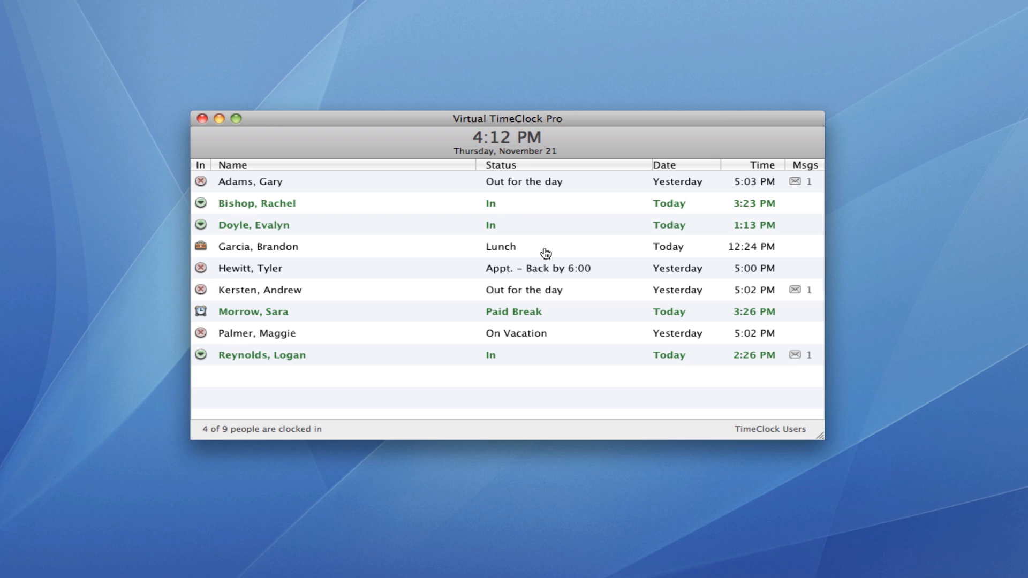
mouse_move(594, 188)
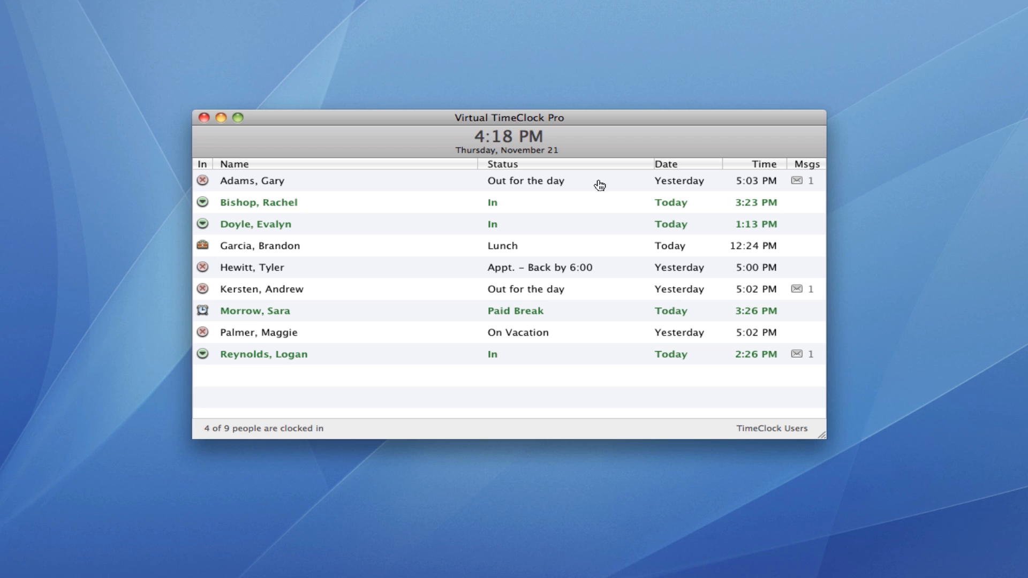
click(258, 332)
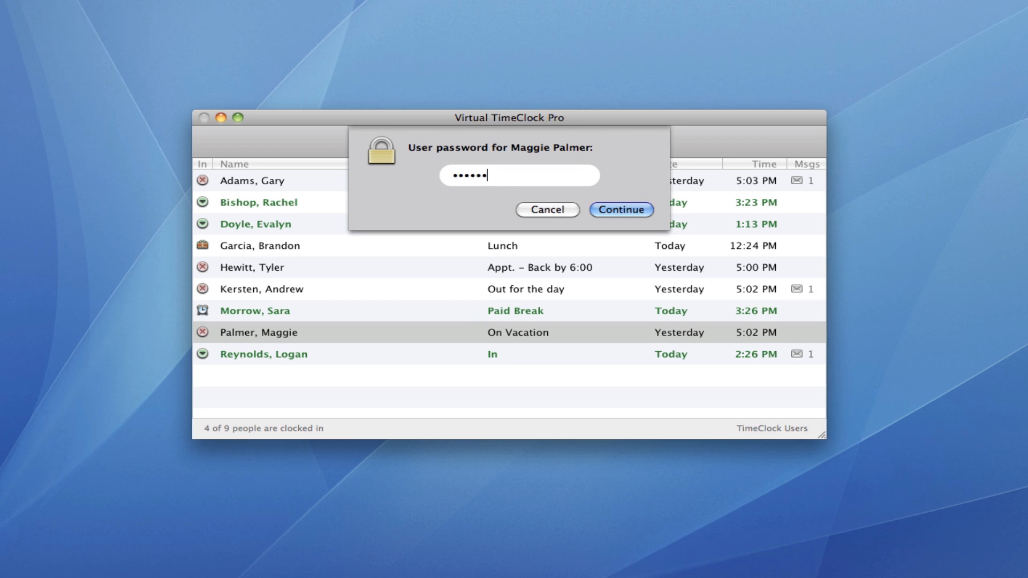
click(620, 210)
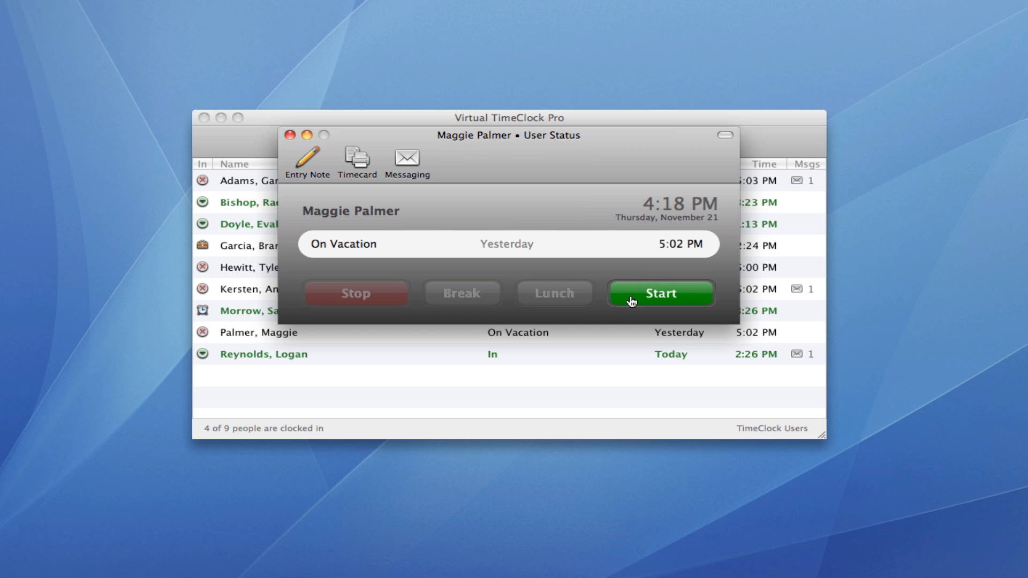
click(660, 293)
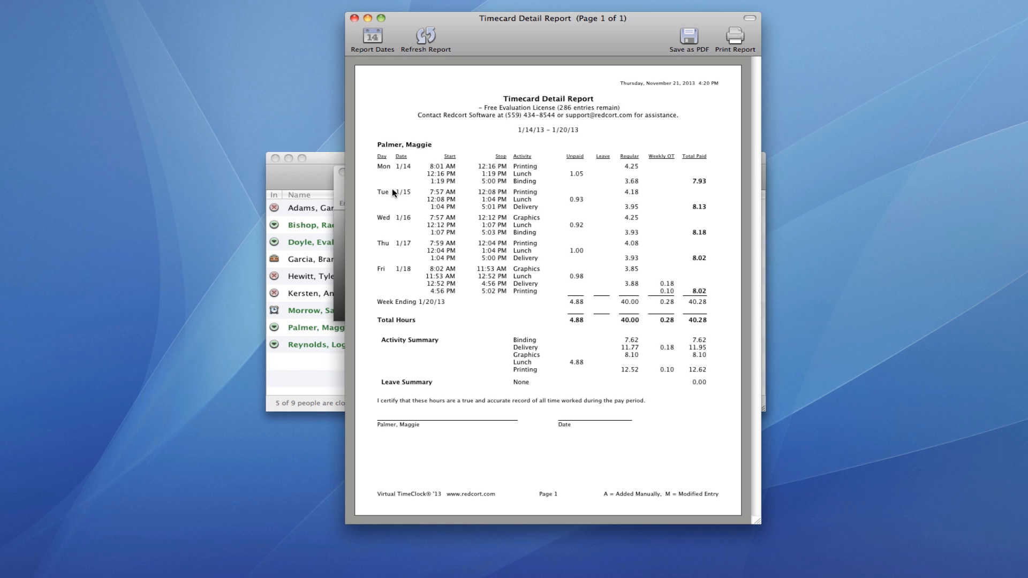
mouse_move(651, 205)
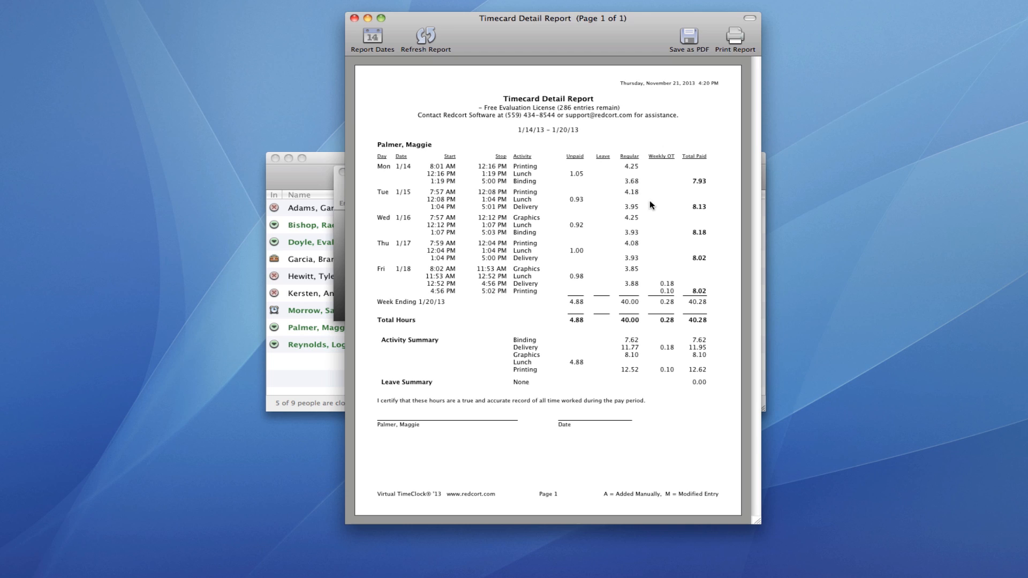
mouse_move(664, 312)
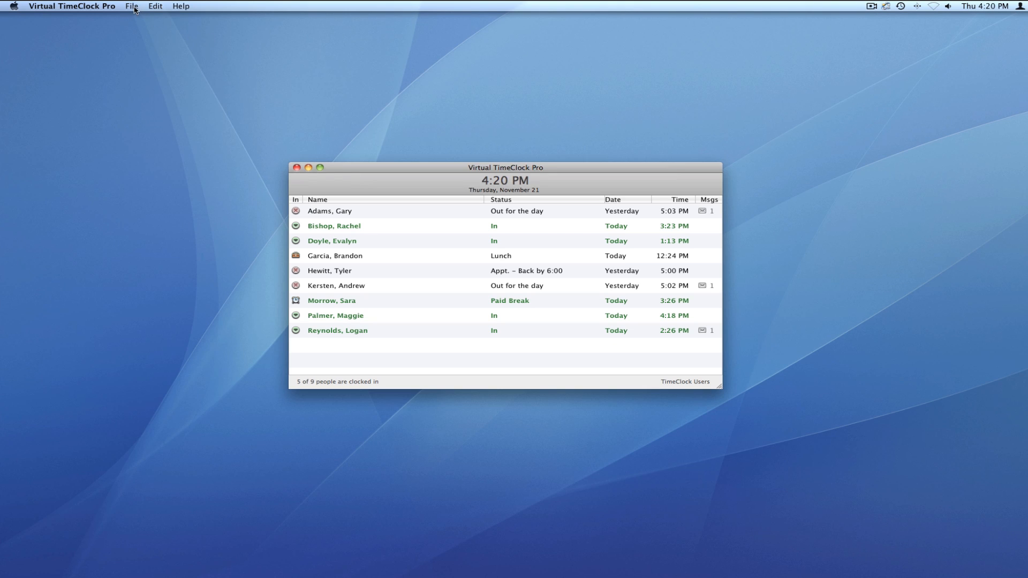
click(131, 6)
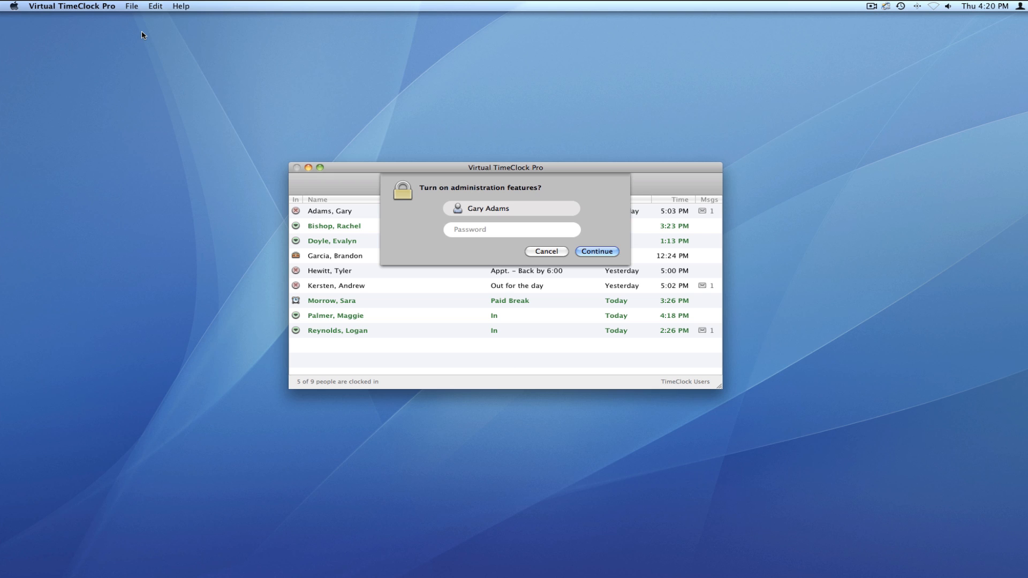
text(••••)
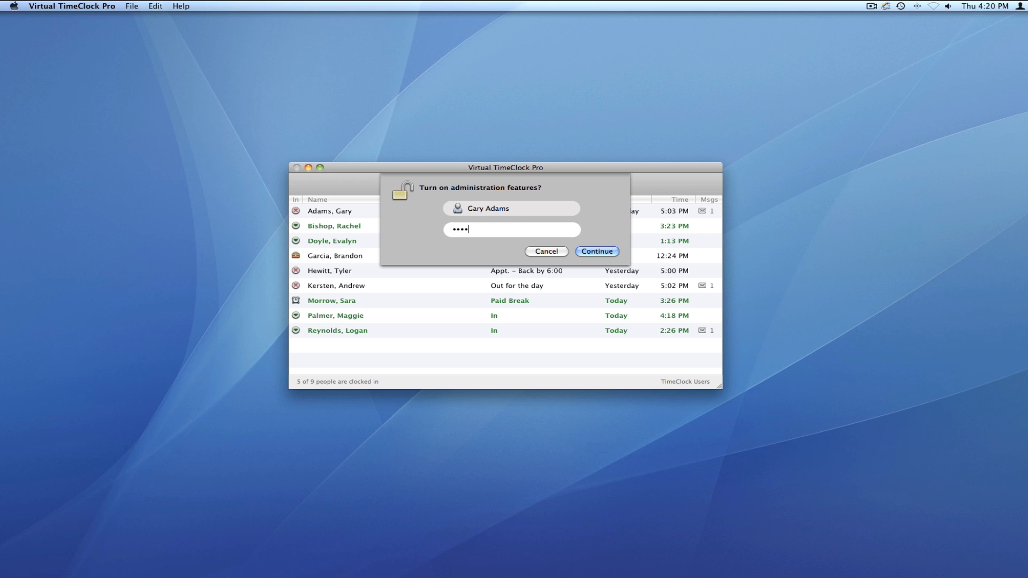
click(596, 256)
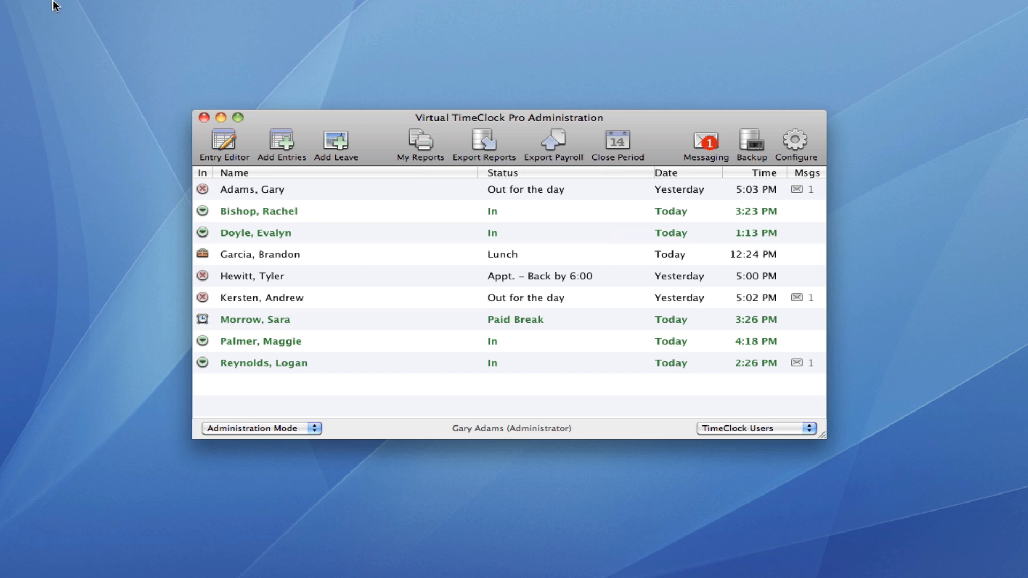
mouse_move(730, 285)
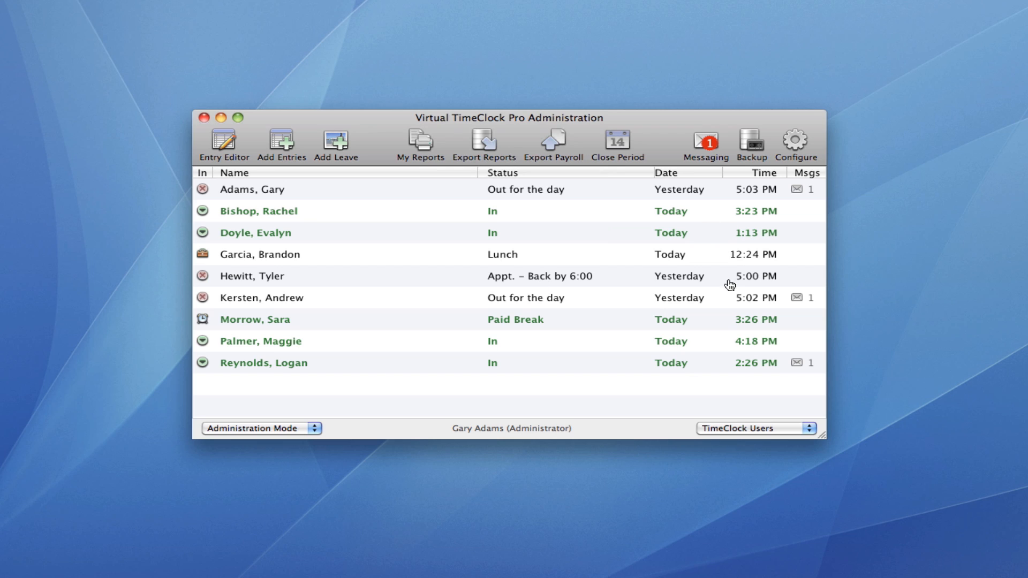
mouse_move(713, 354)
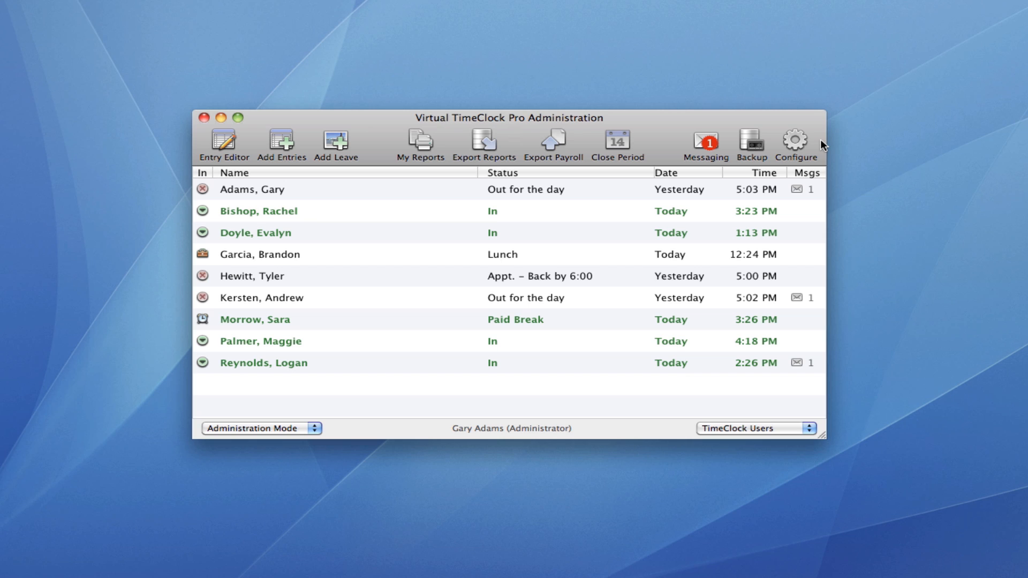
mouse_move(795, 140)
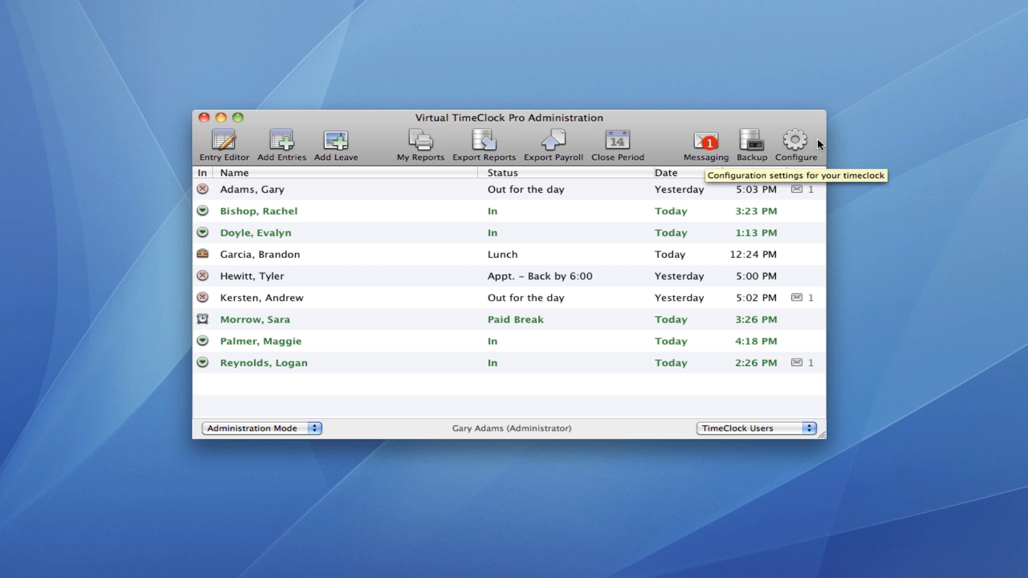
mouse_move(282, 143)
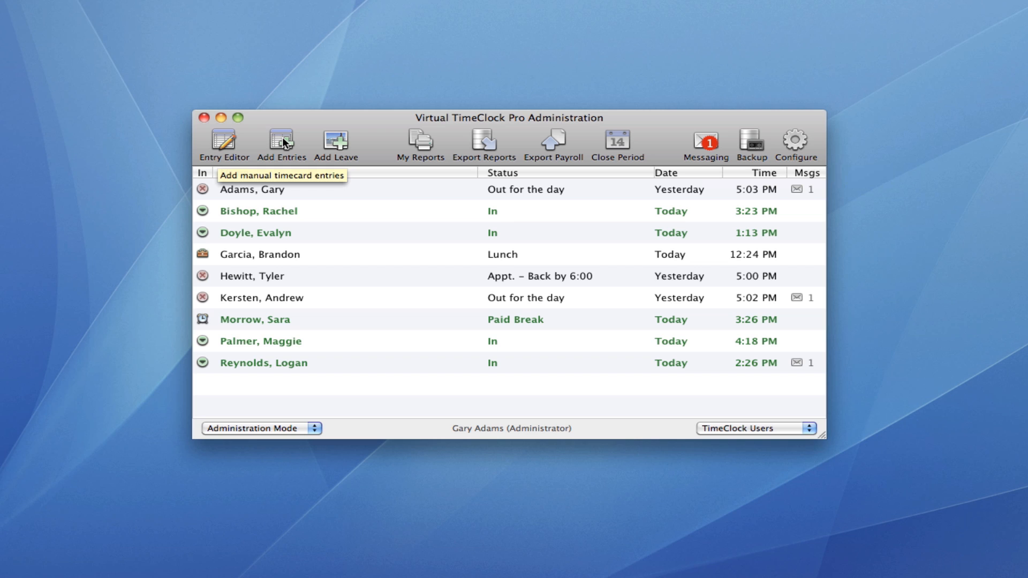
click(281, 144)
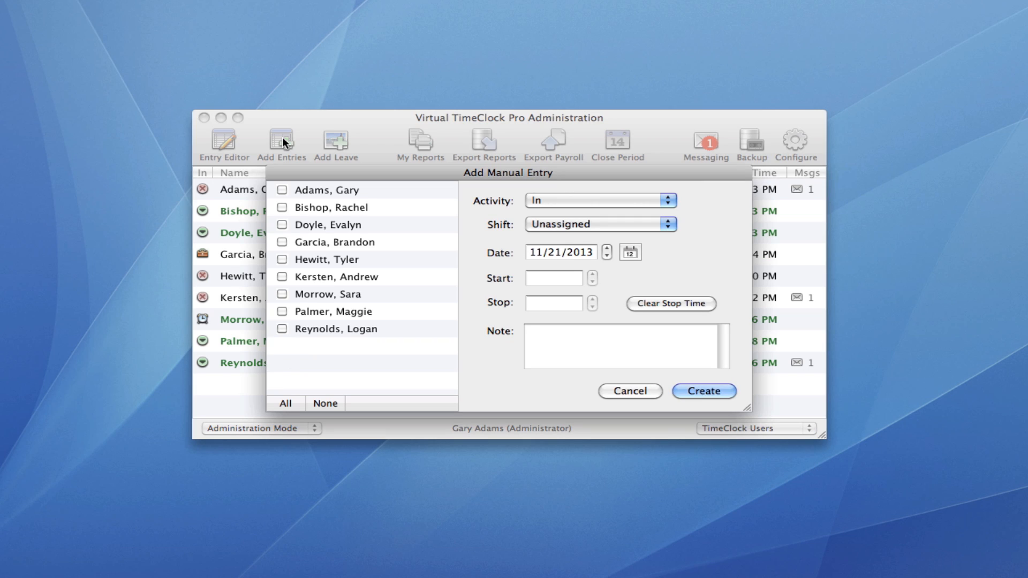
click(283, 208)
text(12:00 PM)
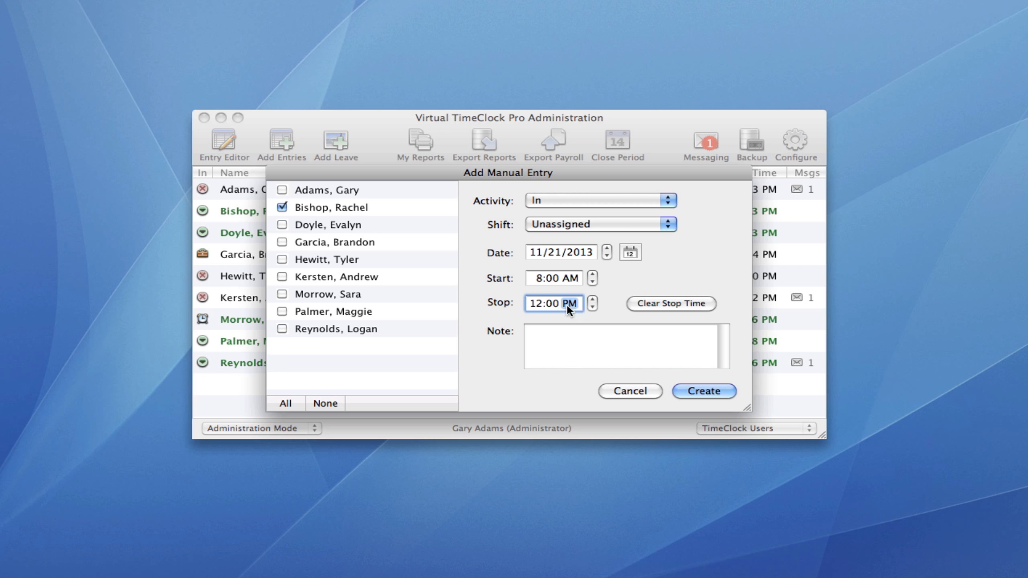
click(703, 391)
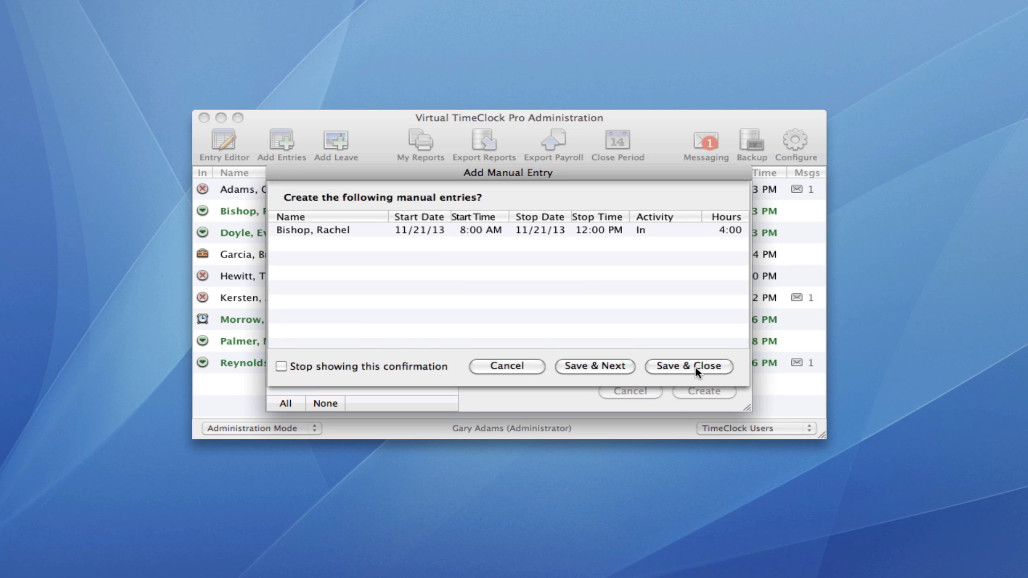
click(689, 366)
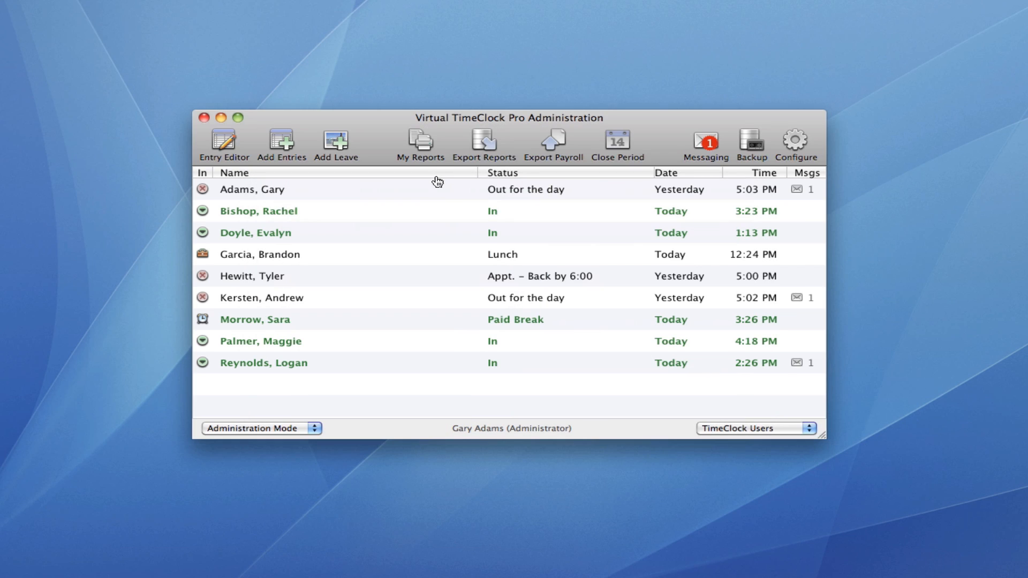
Generate the Timecard Detail report for all staff from My Reports
click(420, 144)
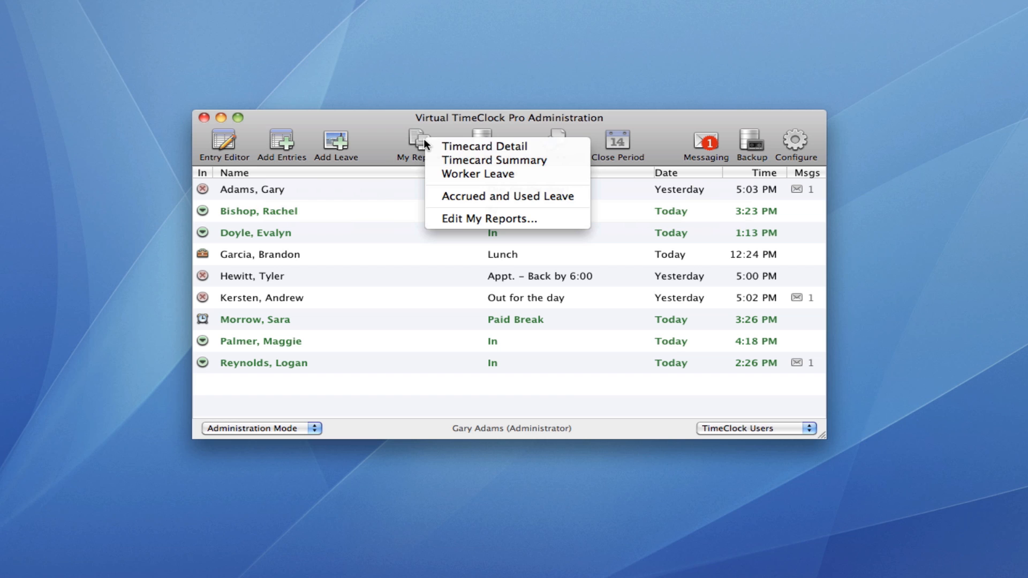
click(485, 146)
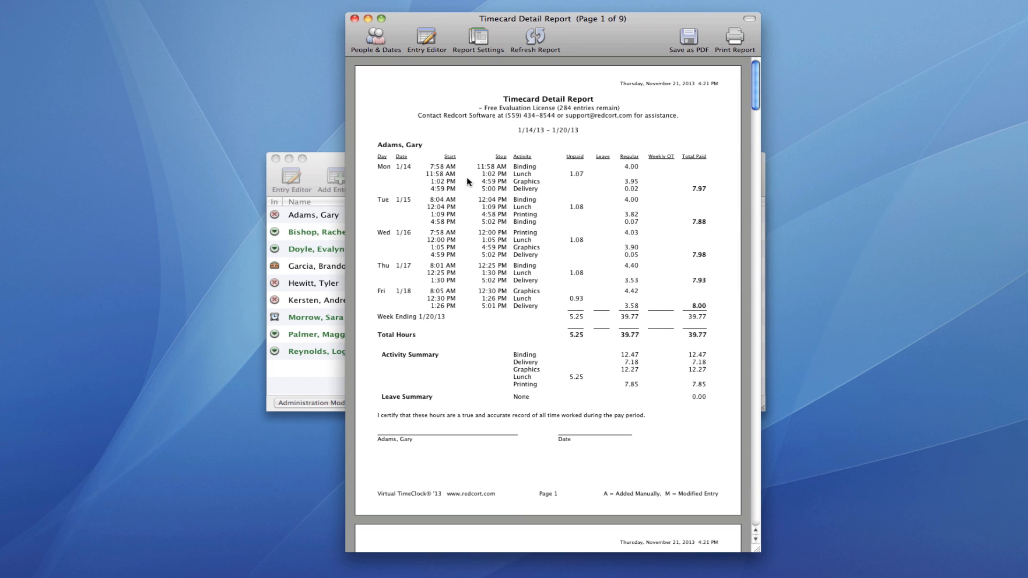
mouse_move(759, 102)
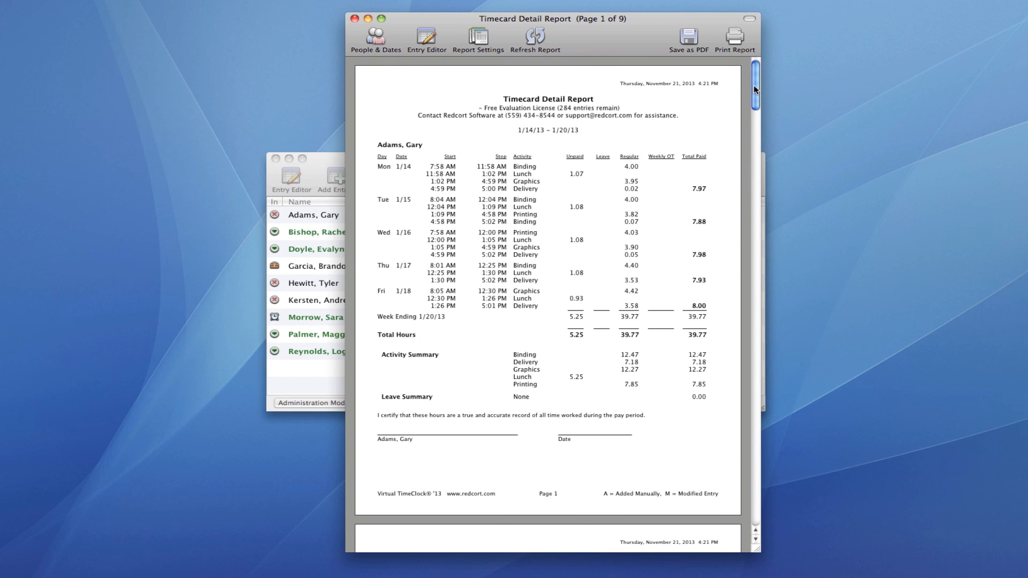
mouse_move(696, 107)
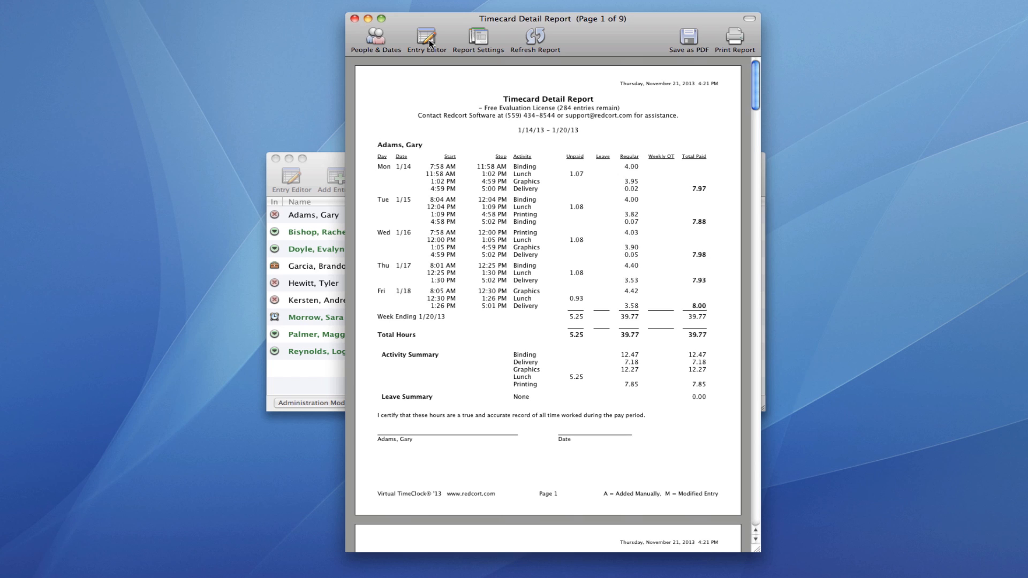
click(426, 38)
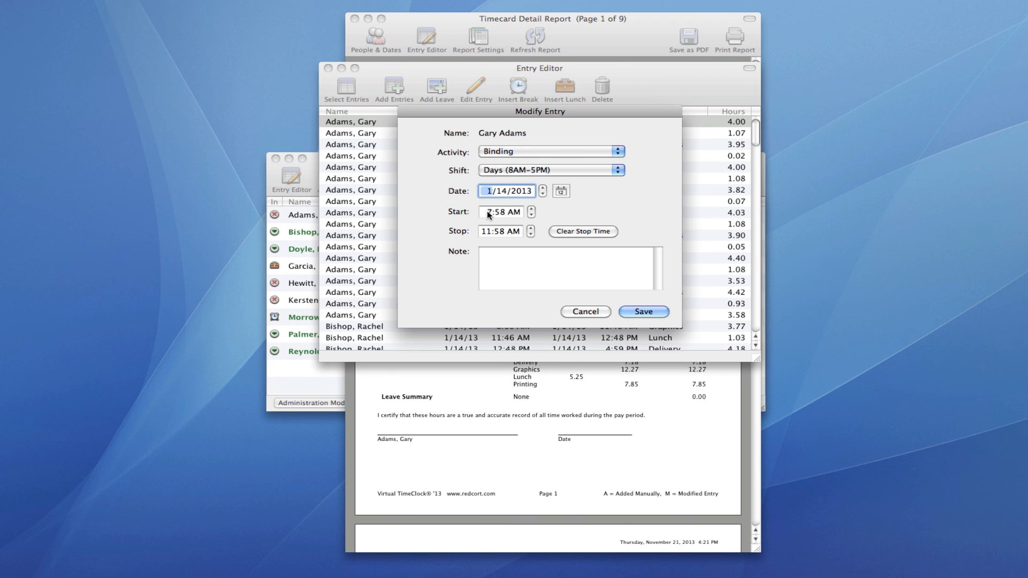
click(531, 215)
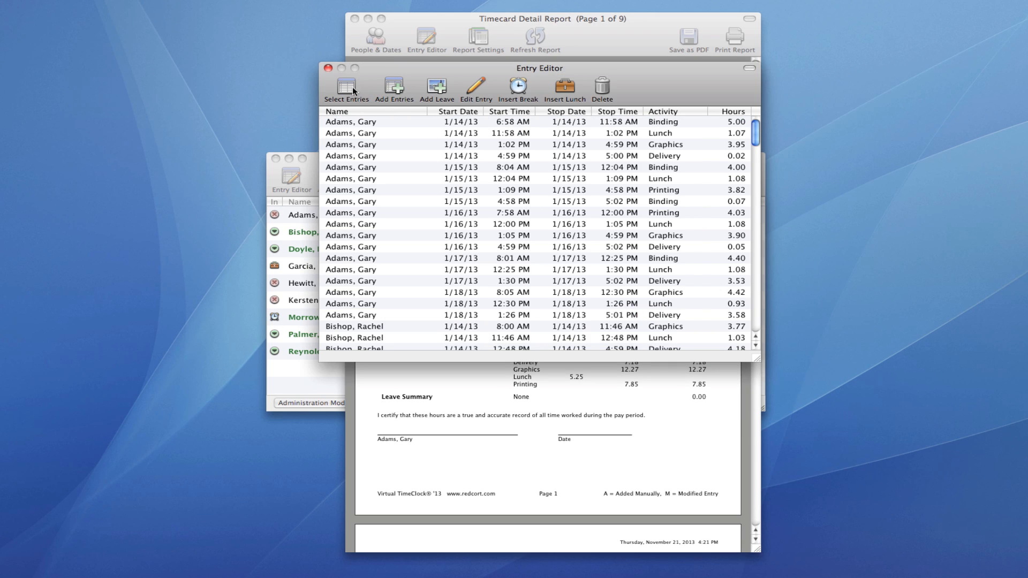
click(329, 68)
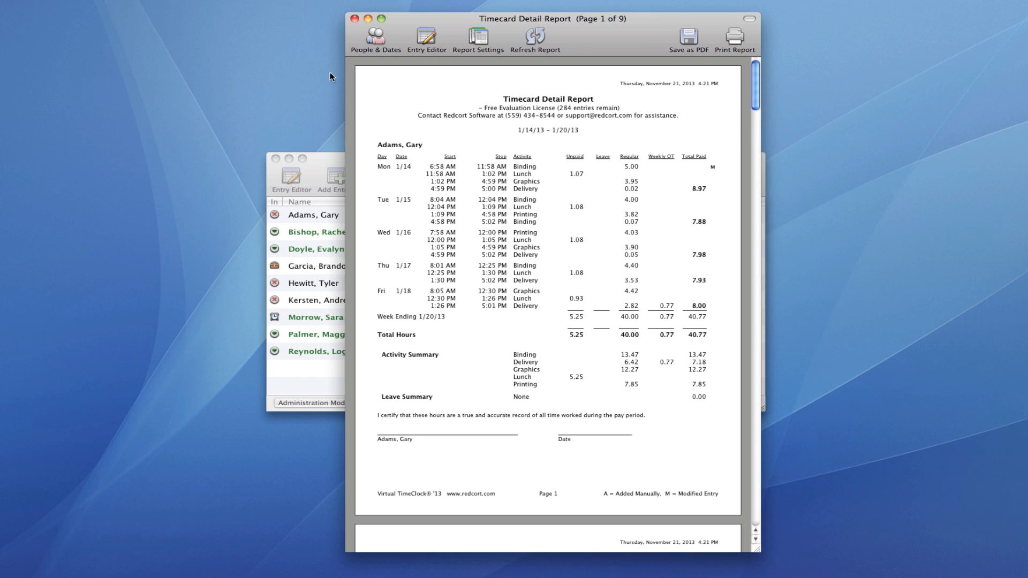
mouse_move(440, 179)
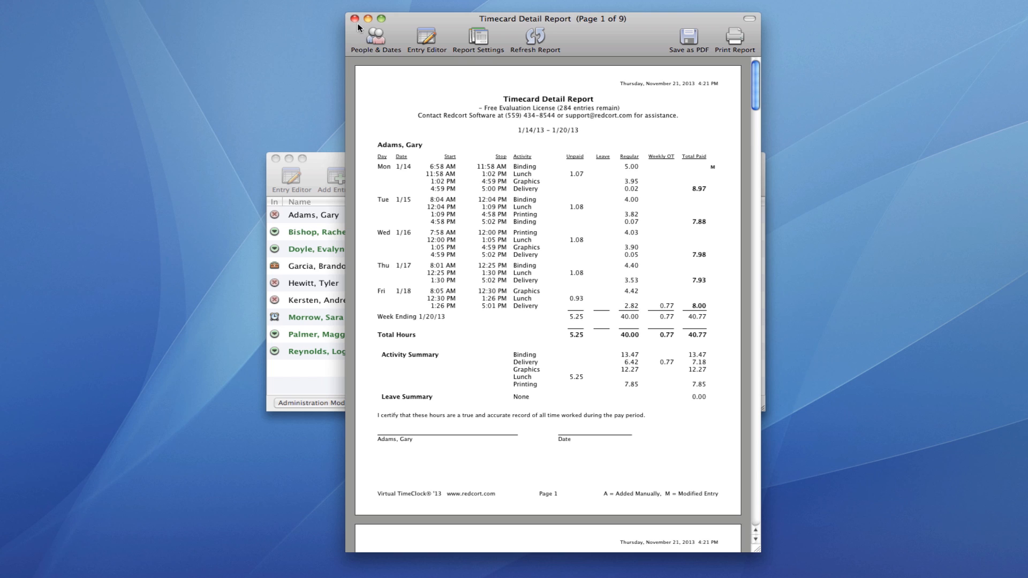
click(354, 19)
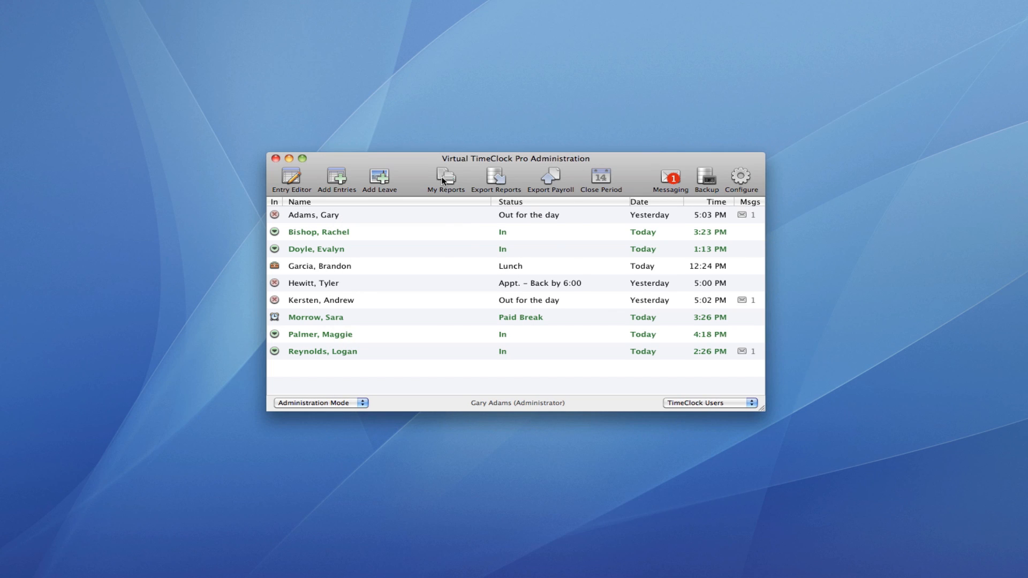
mouse_move(449, 187)
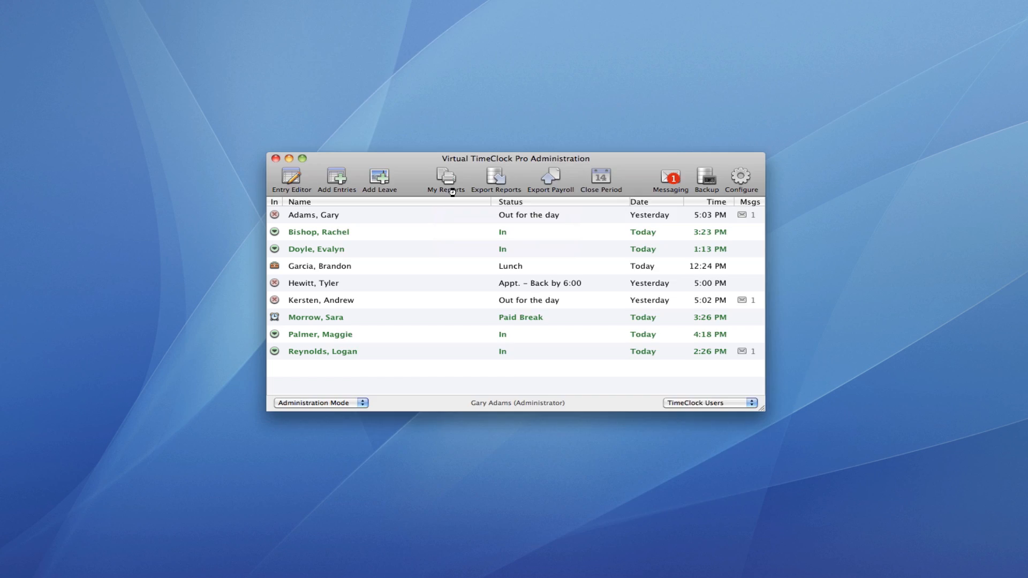
click(446, 177)
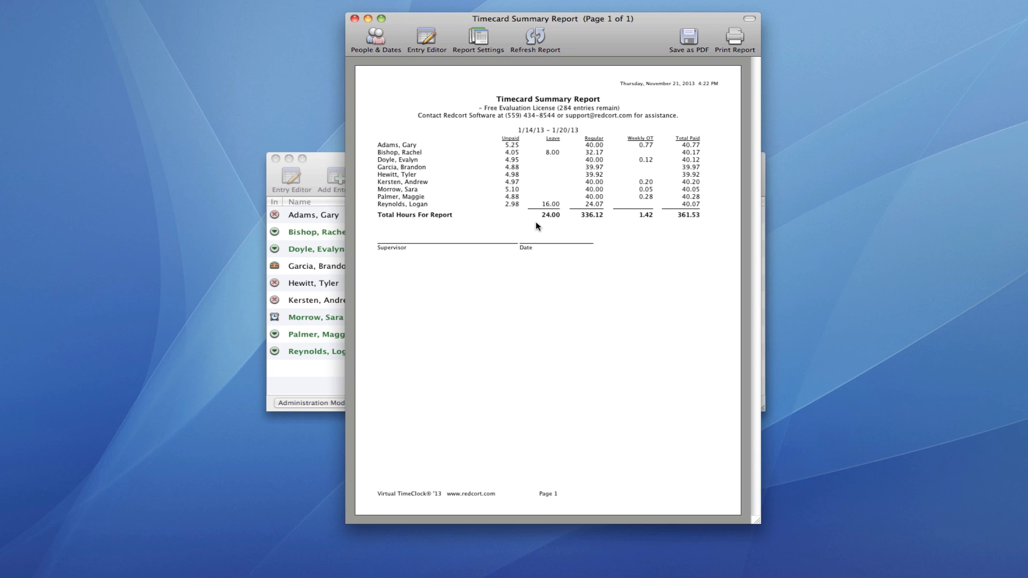
mouse_move(723, 202)
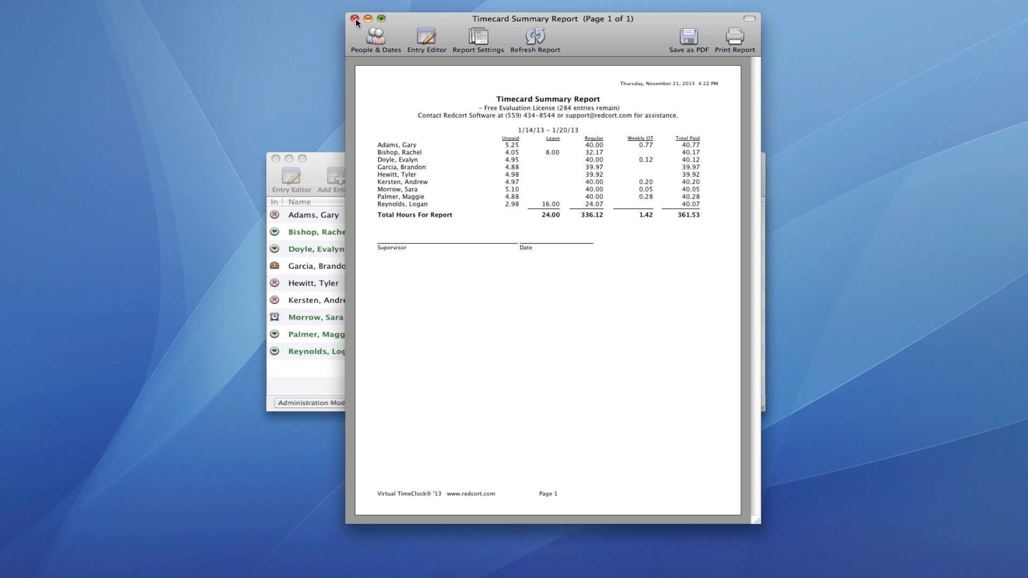
click(353, 20)
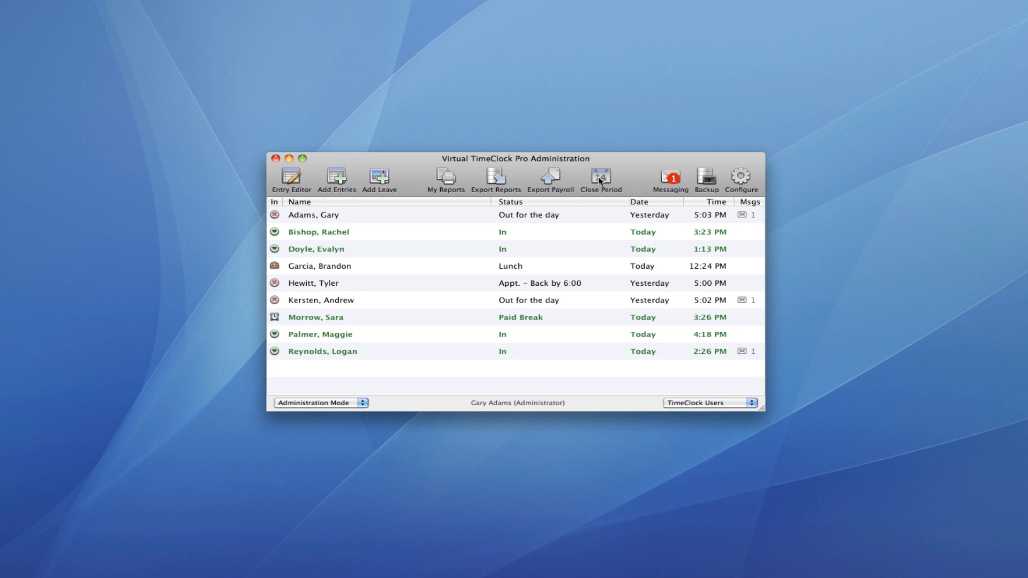
click(599, 178)
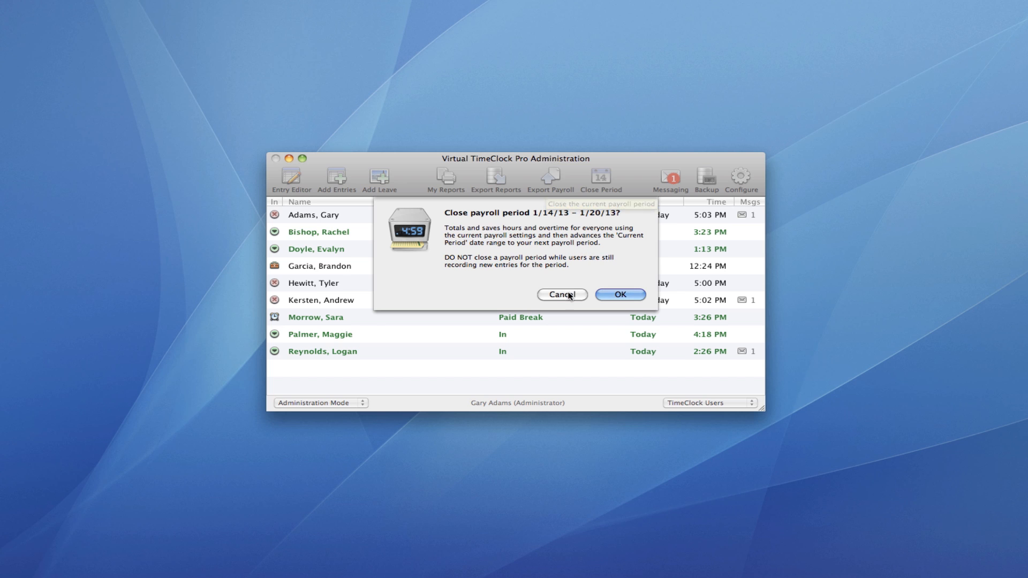
click(561, 294)
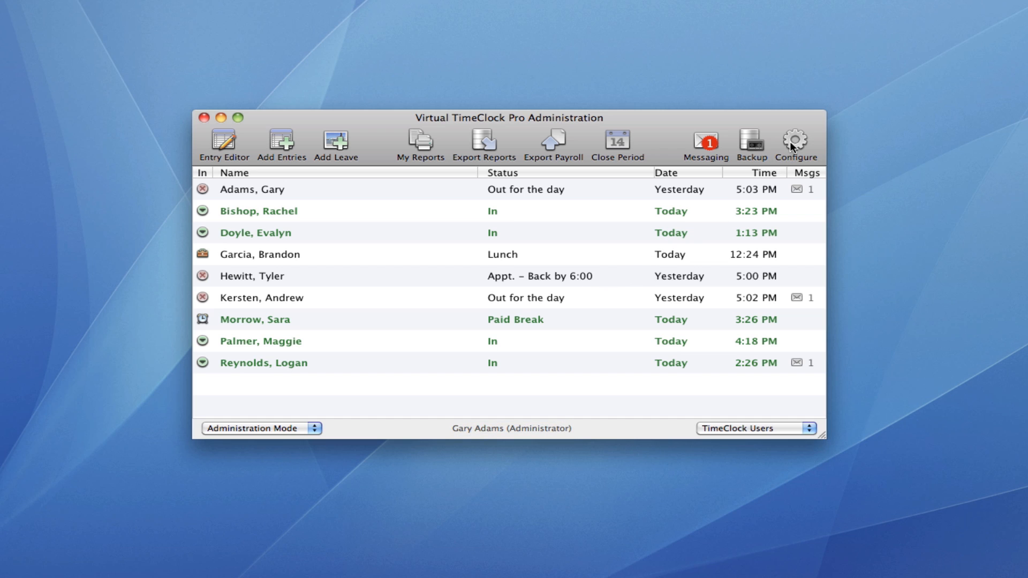
Open the Configure control panels from the toolbar gear icon
click(796, 143)
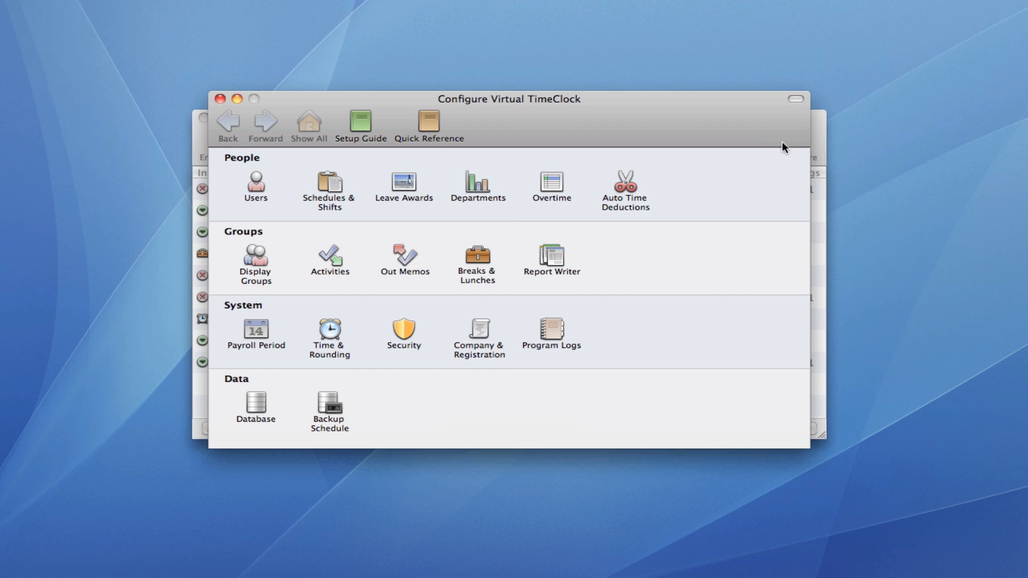
mouse_move(727, 161)
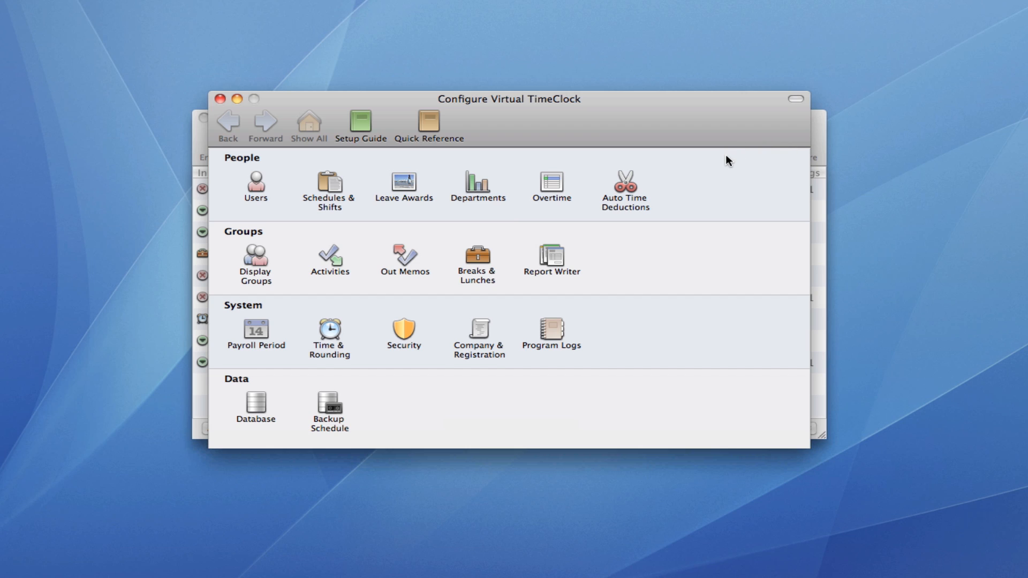
mouse_move(697, 159)
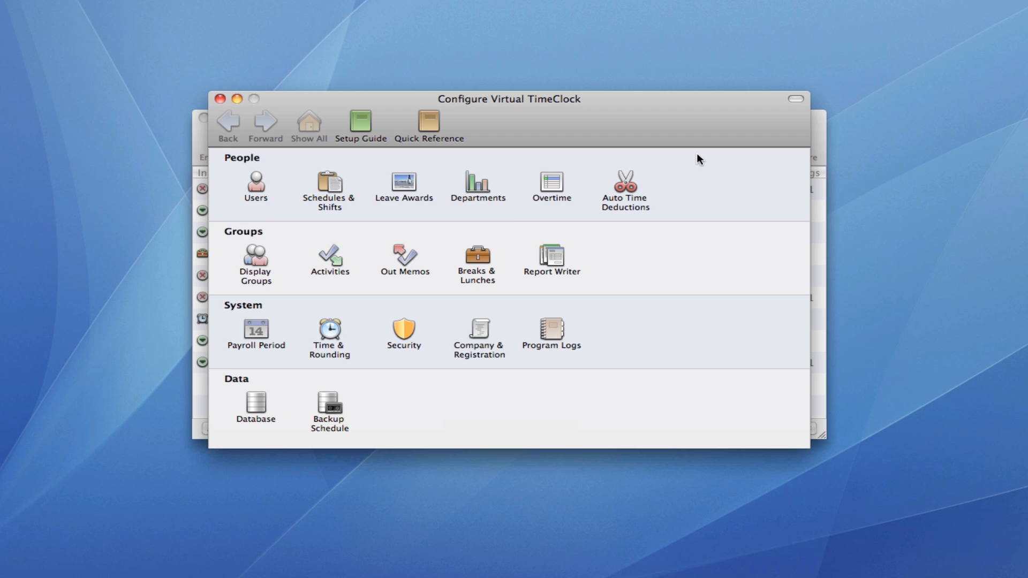
mouse_move(257, 189)
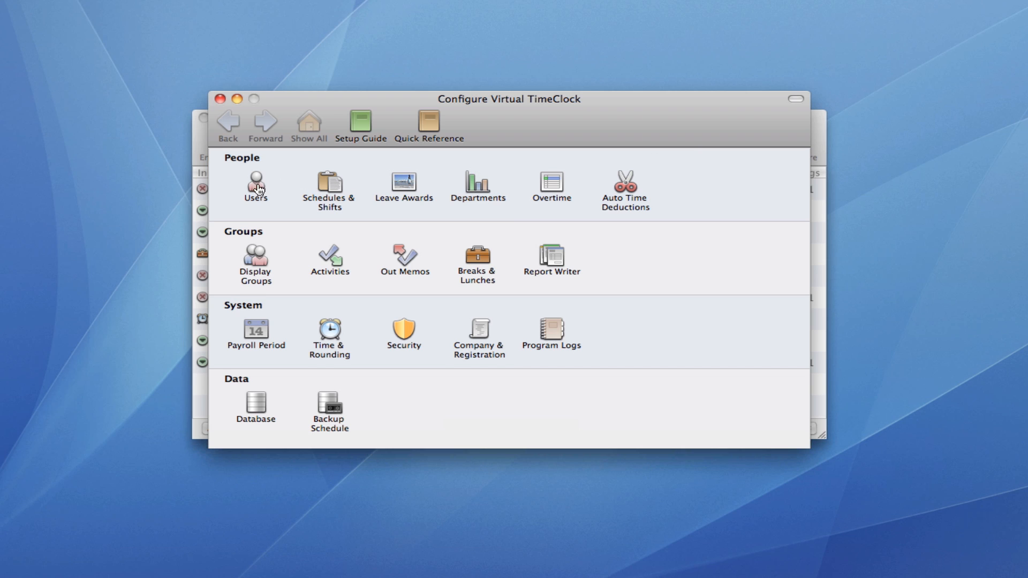
click(254, 183)
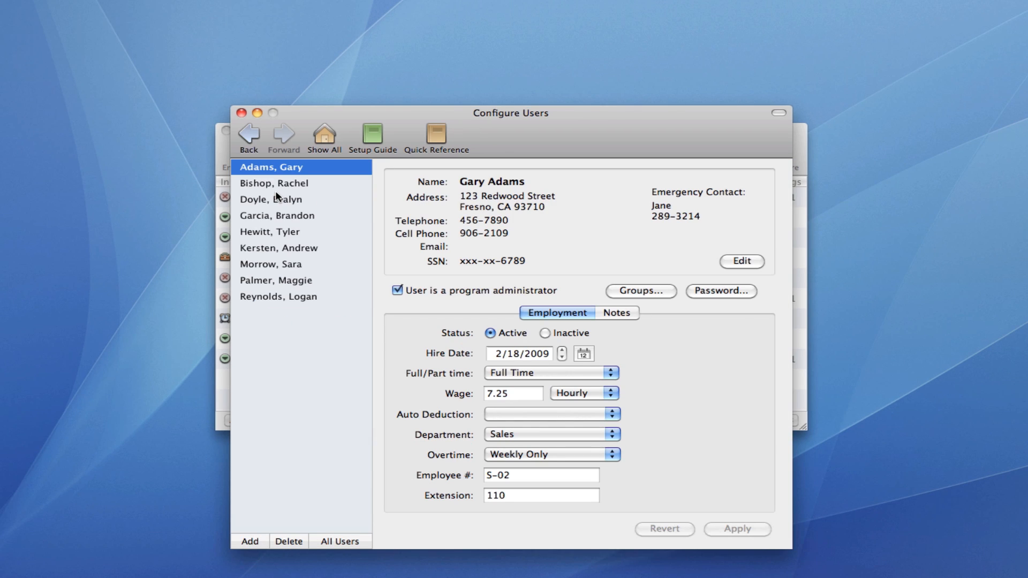
click(249, 541)
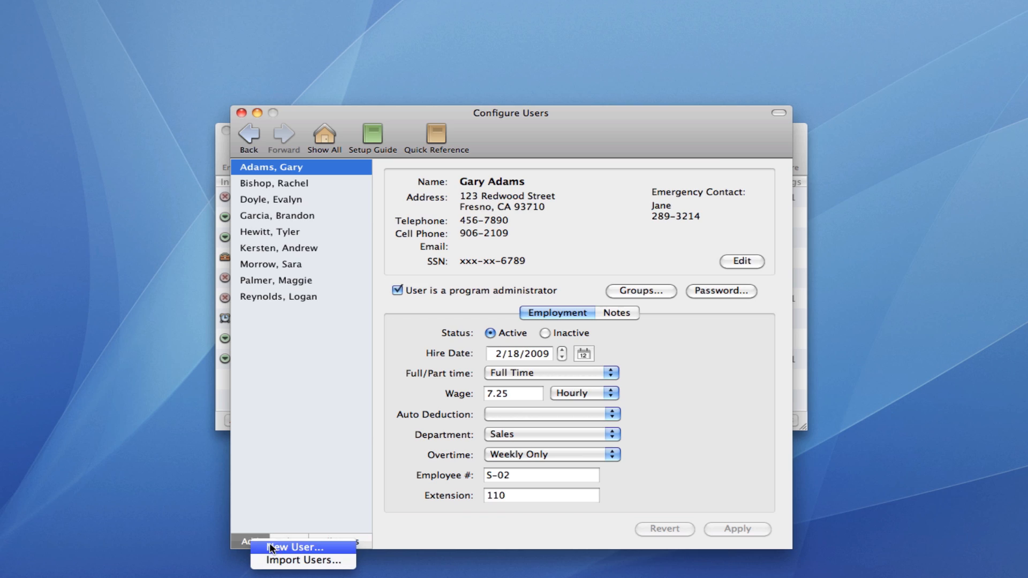
click(280, 547)
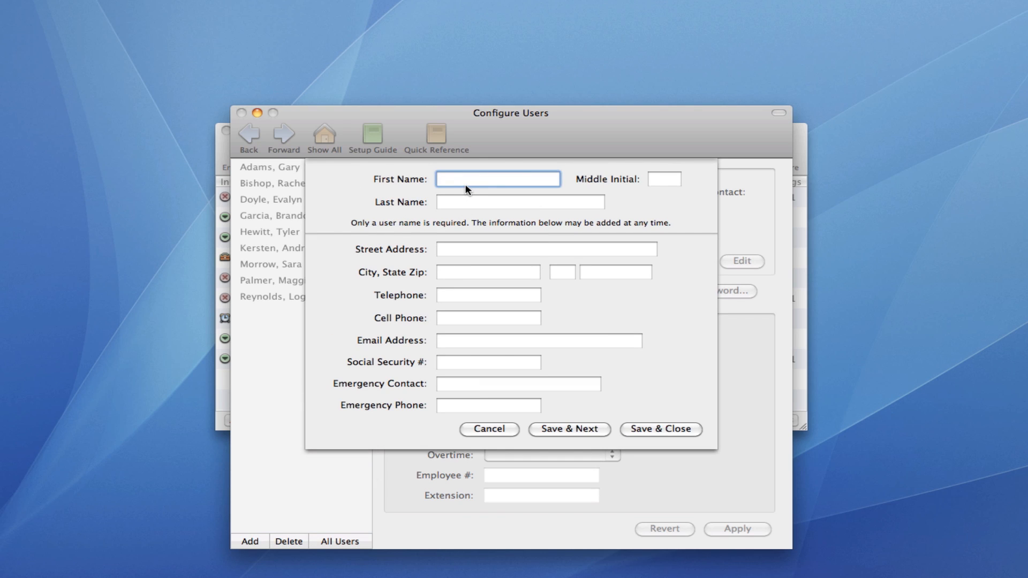
text(Jeff)
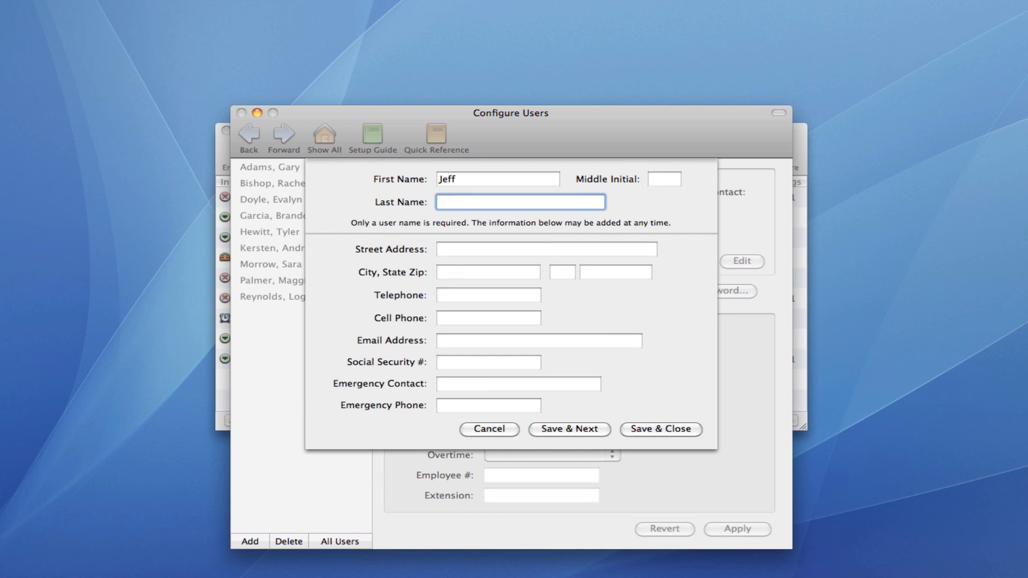
text(Morrow)
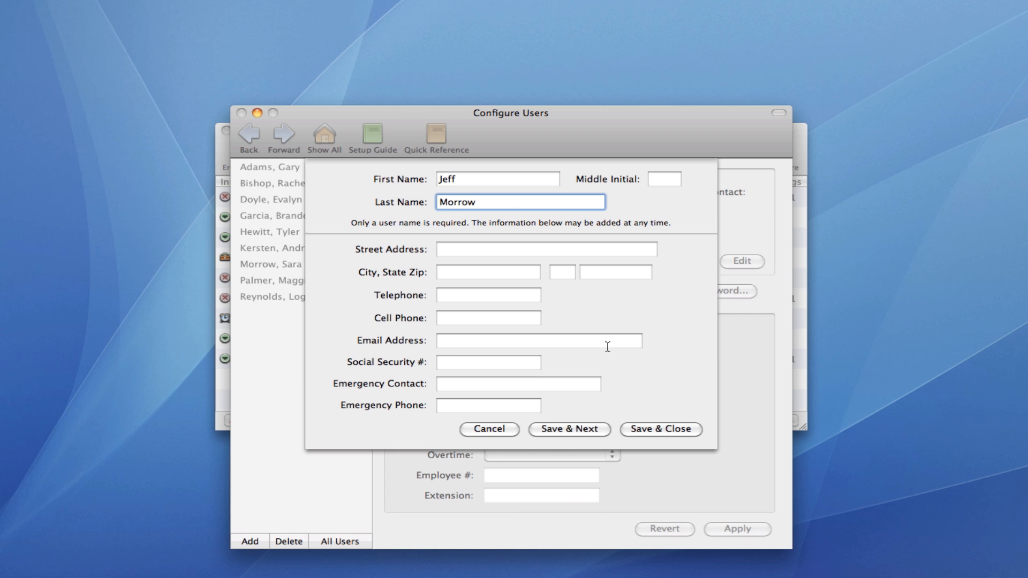
click(660, 430)
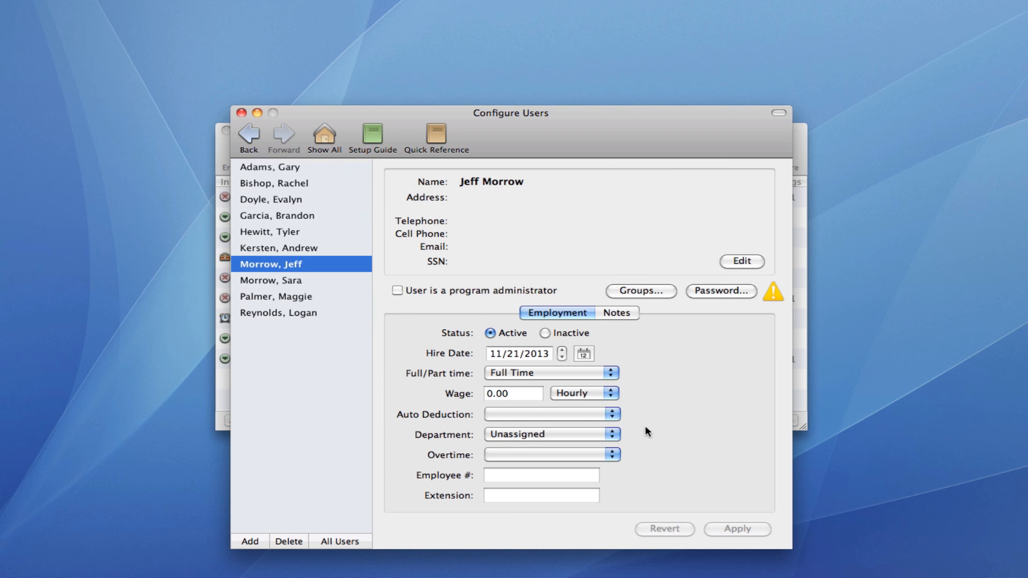
click(322, 136)
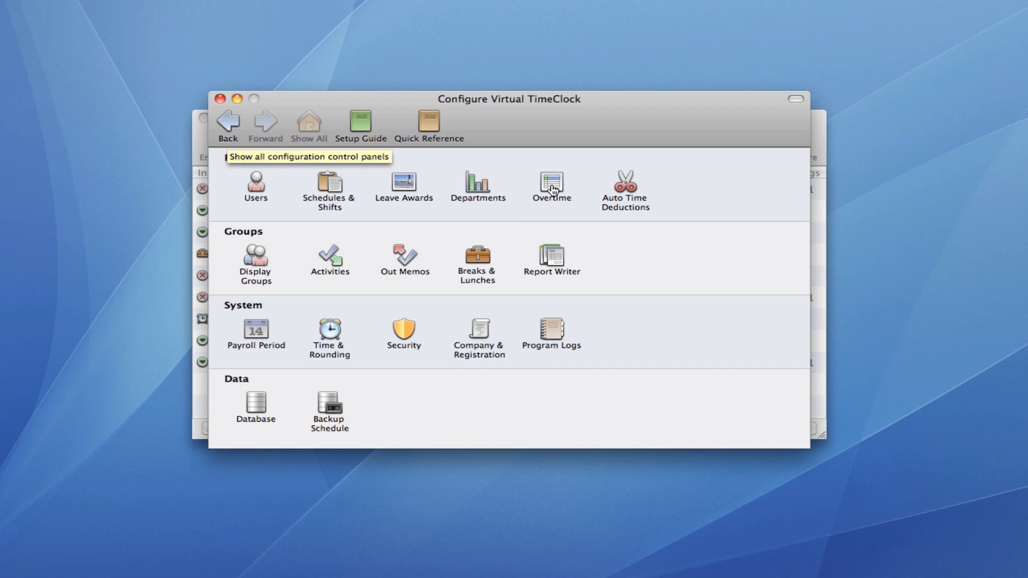
Review the overtime rules, then keep payroll period frequency Weekly for 1/14/2013–1/20/2013
click(551, 183)
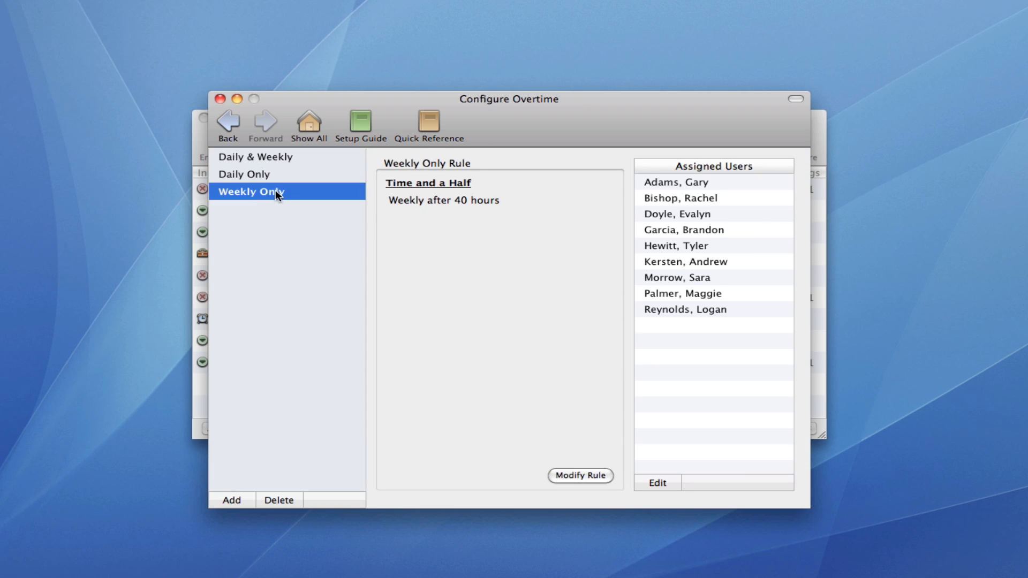
mouse_move(514, 211)
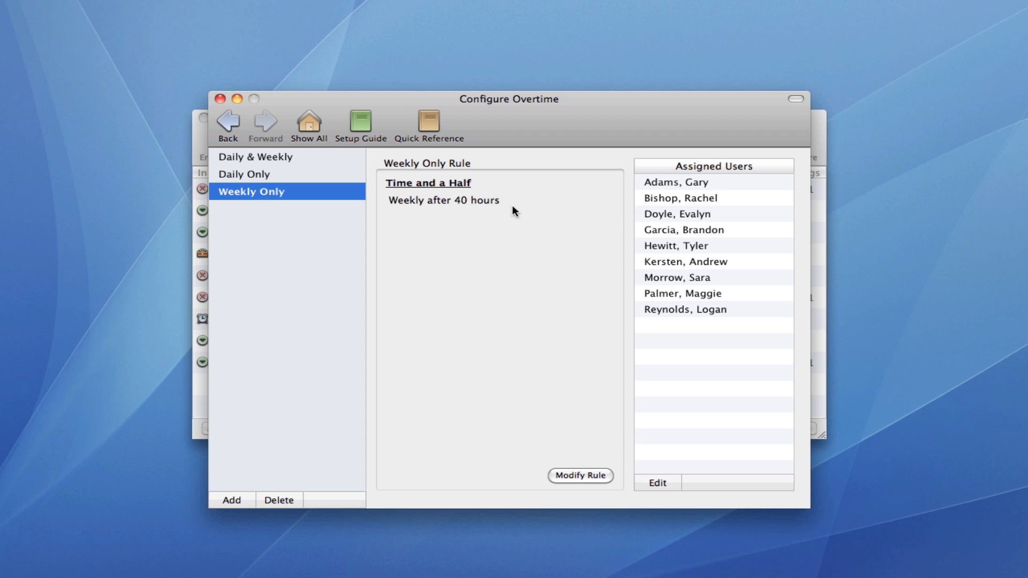
click(308, 125)
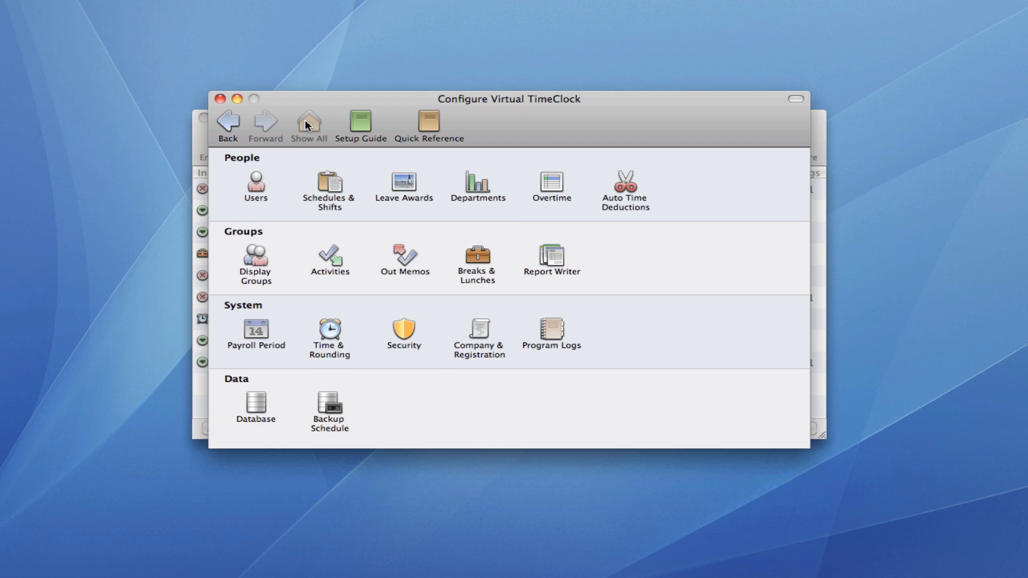
mouse_move(269, 328)
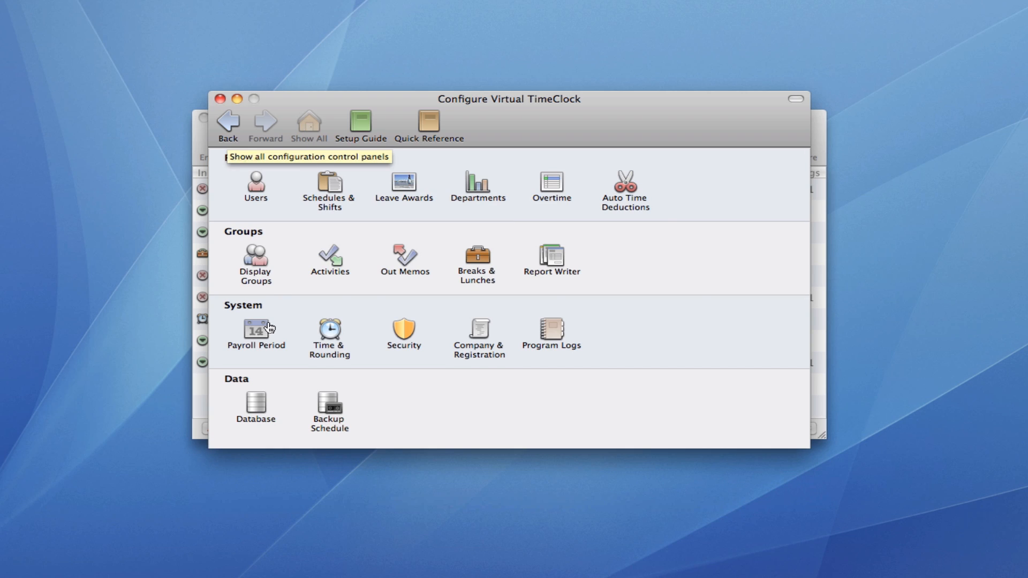
click(256, 334)
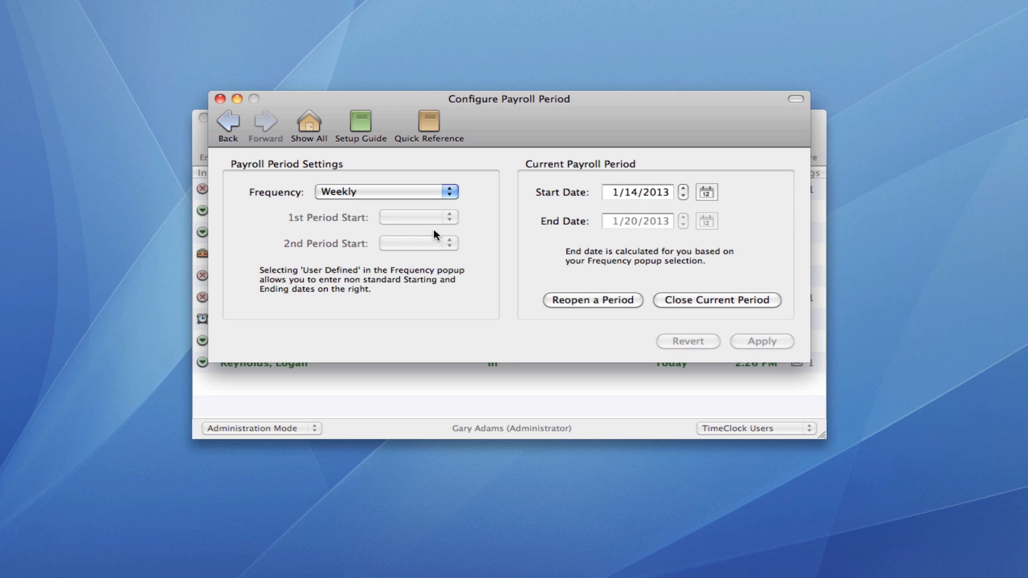
click(386, 192)
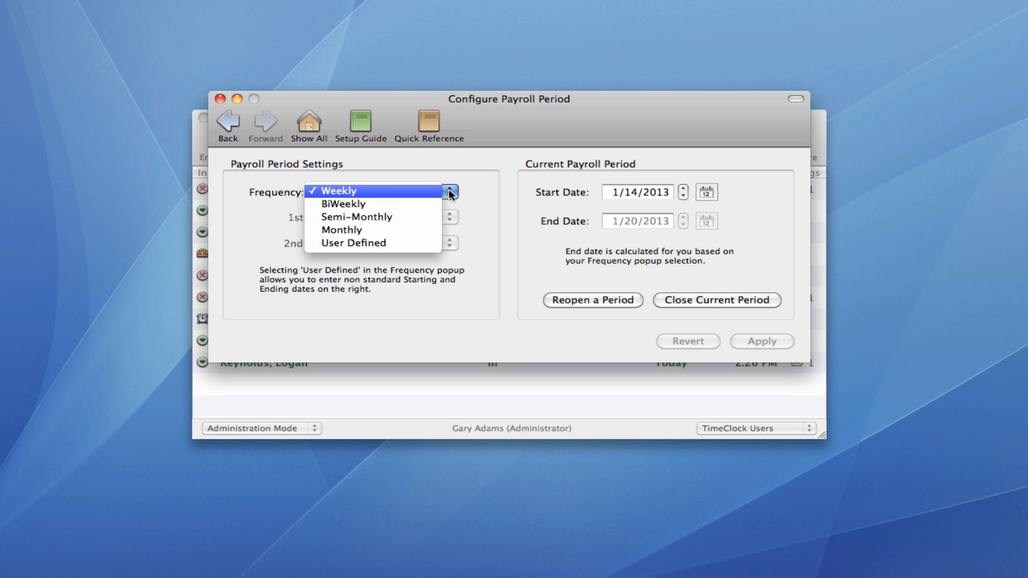
click(336, 191)
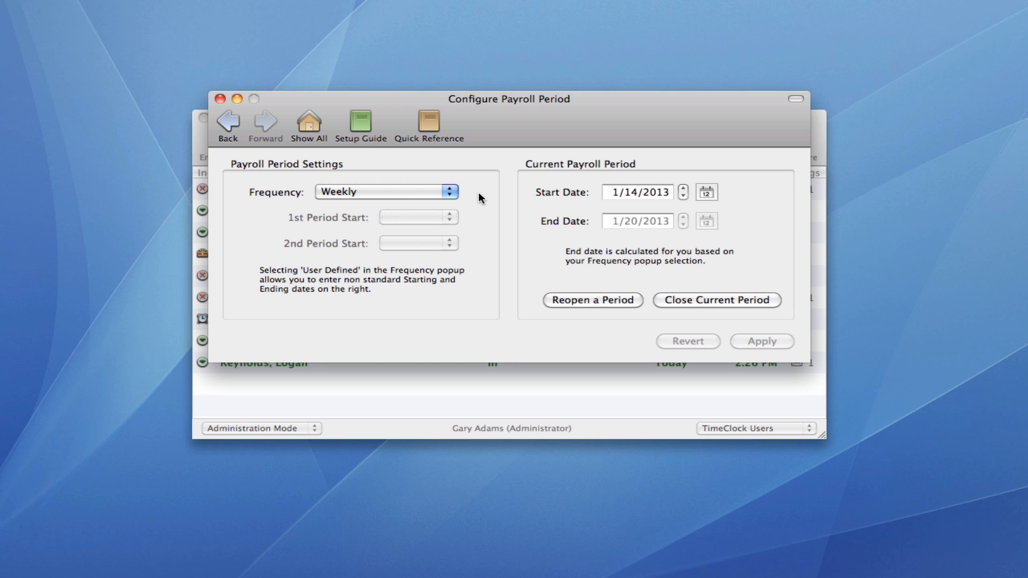
Review the Time & Rounding settings without changes and return to Show All
click(308, 124)
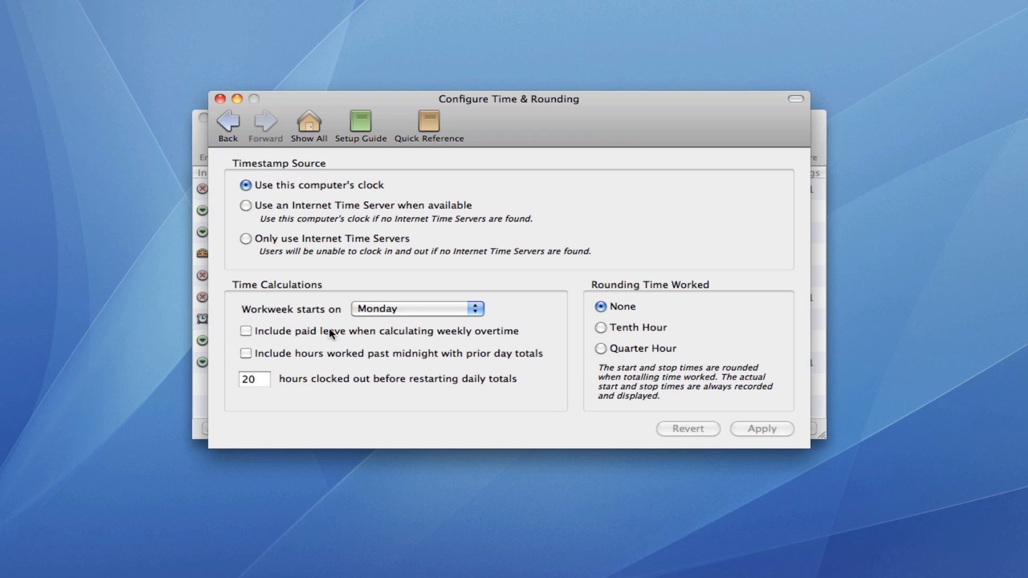
mouse_move(707, 319)
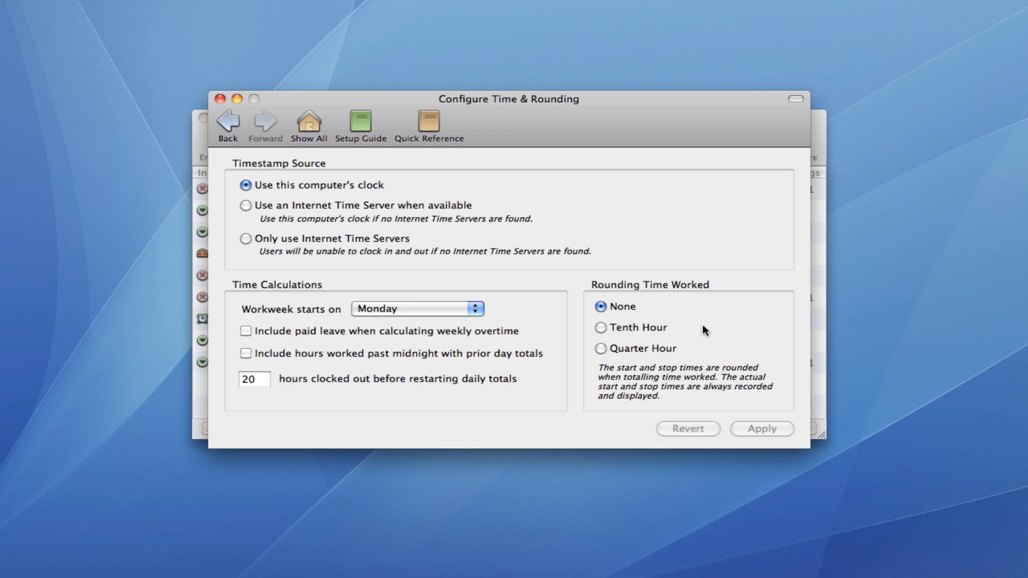
mouse_move(362, 156)
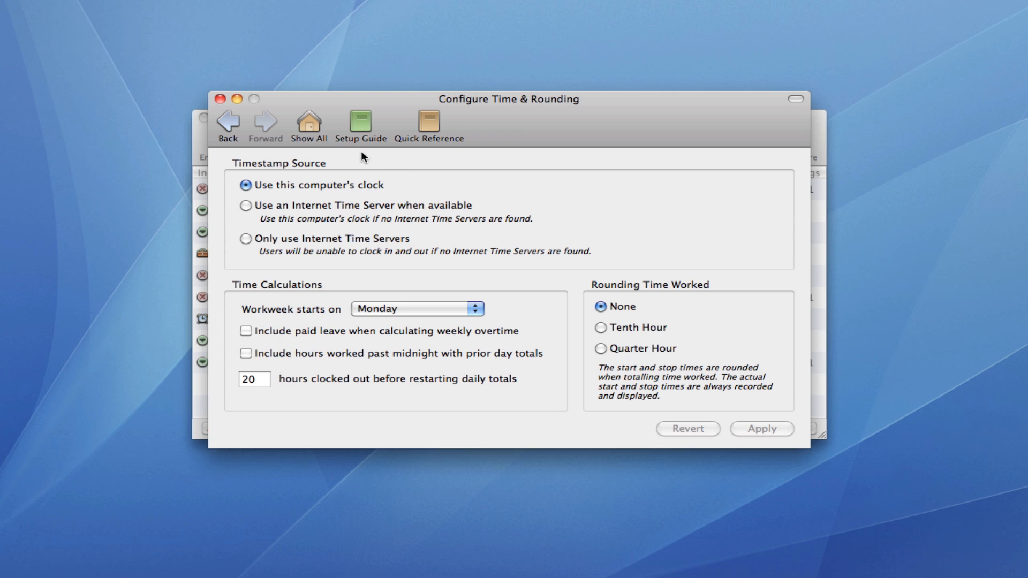
click(309, 125)
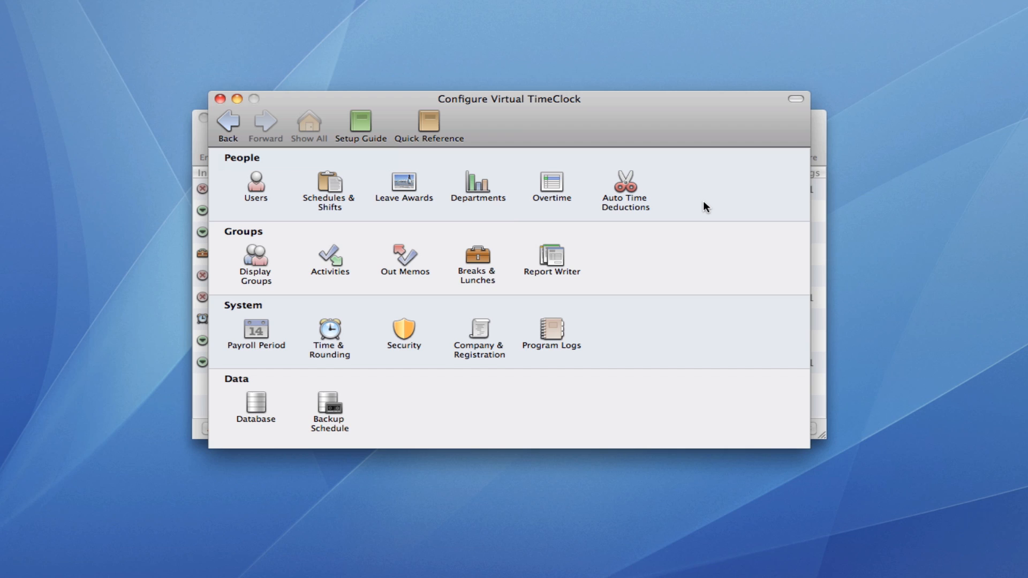
mouse_move(620, 181)
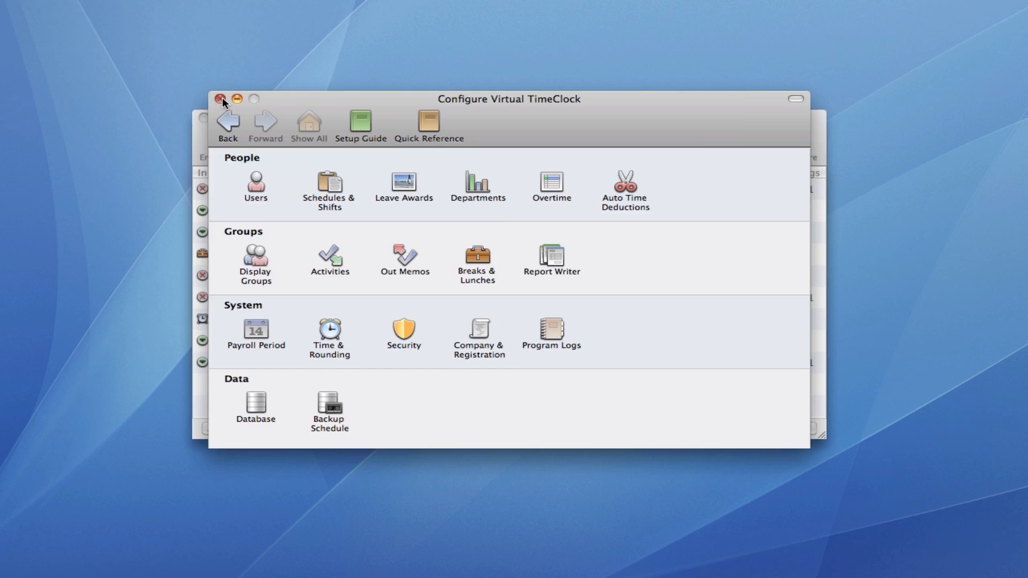
Close the Configure window and switch the clock to User Mode
click(218, 99)
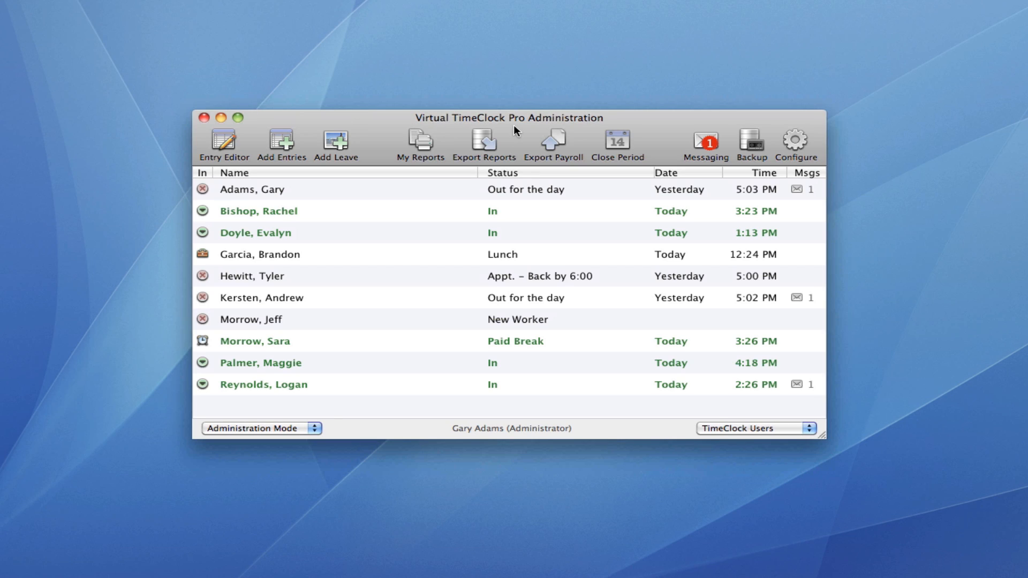
mouse_move(631, 125)
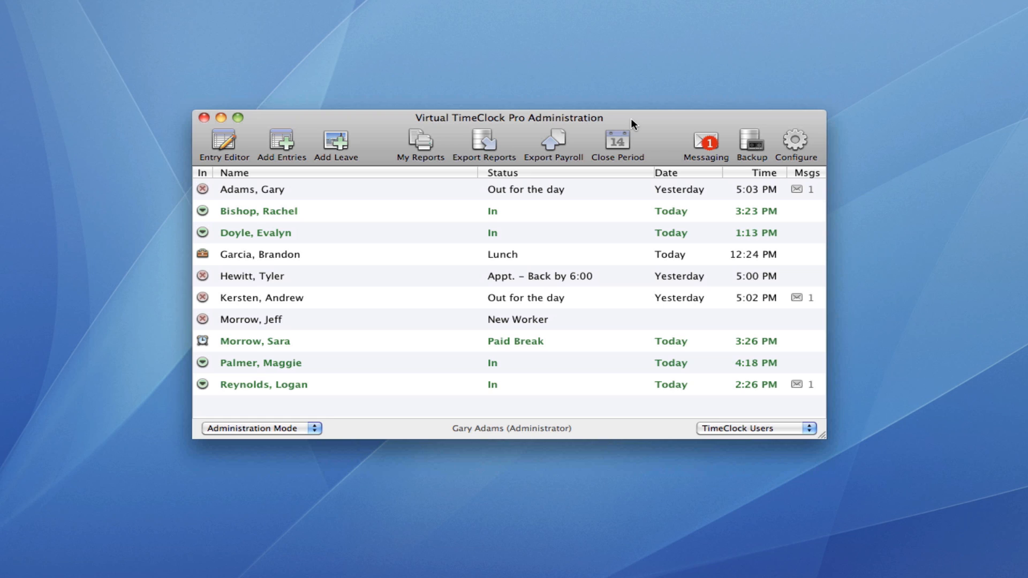
mouse_move(462, 310)
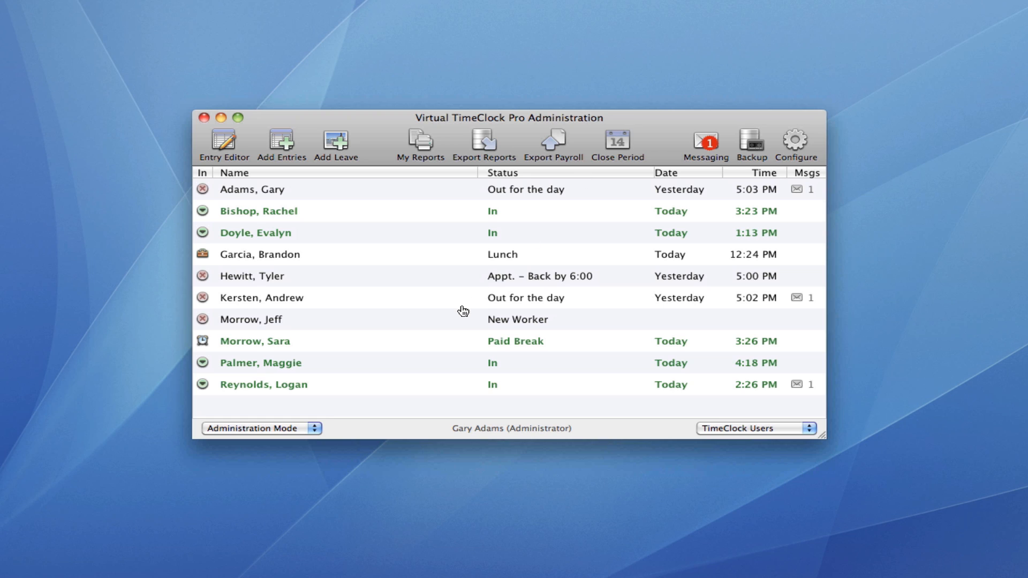
mouse_move(324, 424)
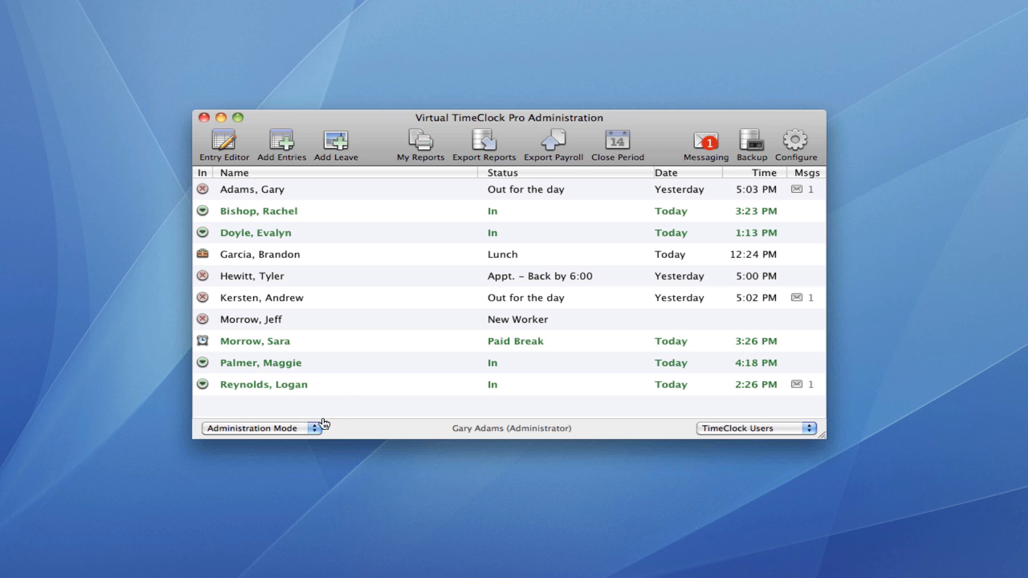
click(261, 428)
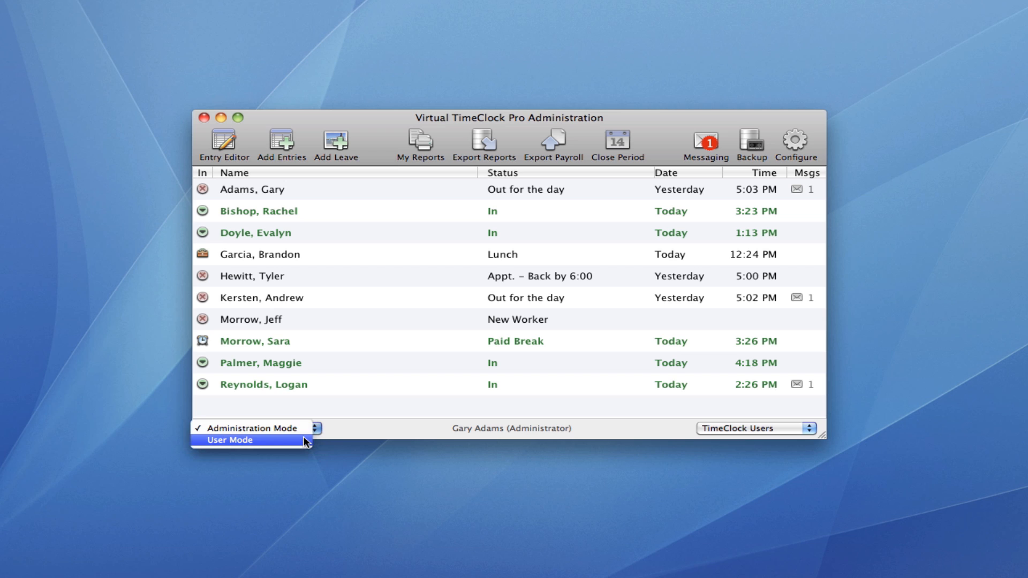
click(229, 441)
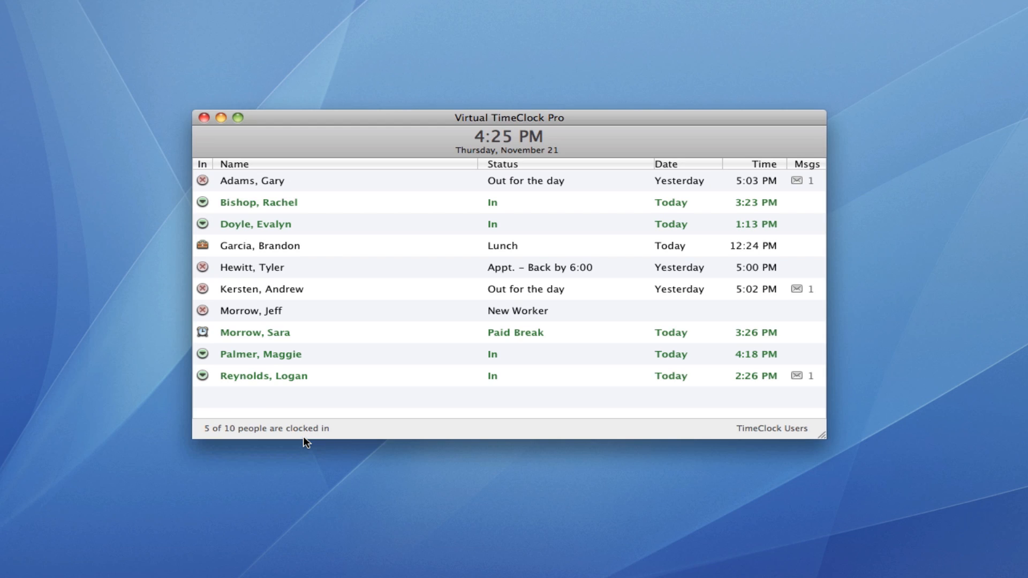